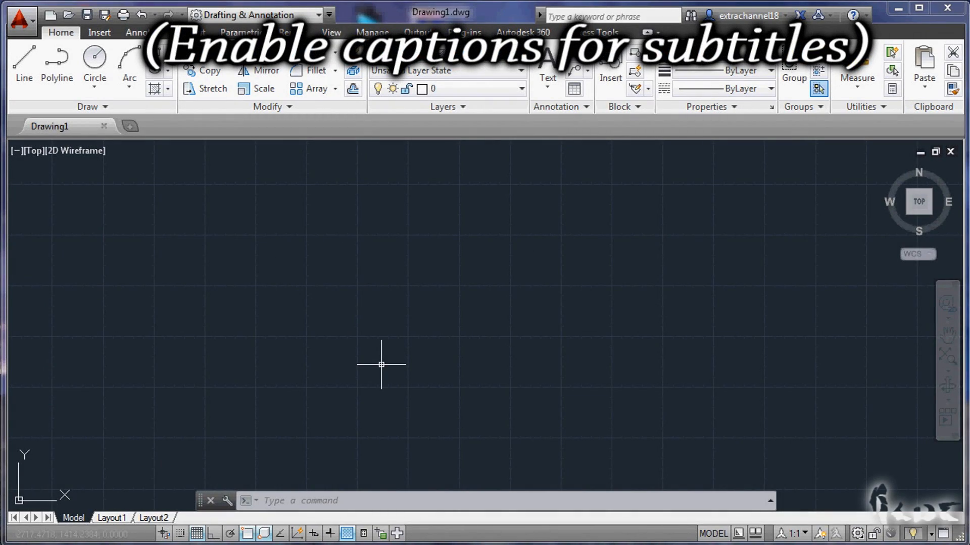
pyautogui.moveTo(614, 338)
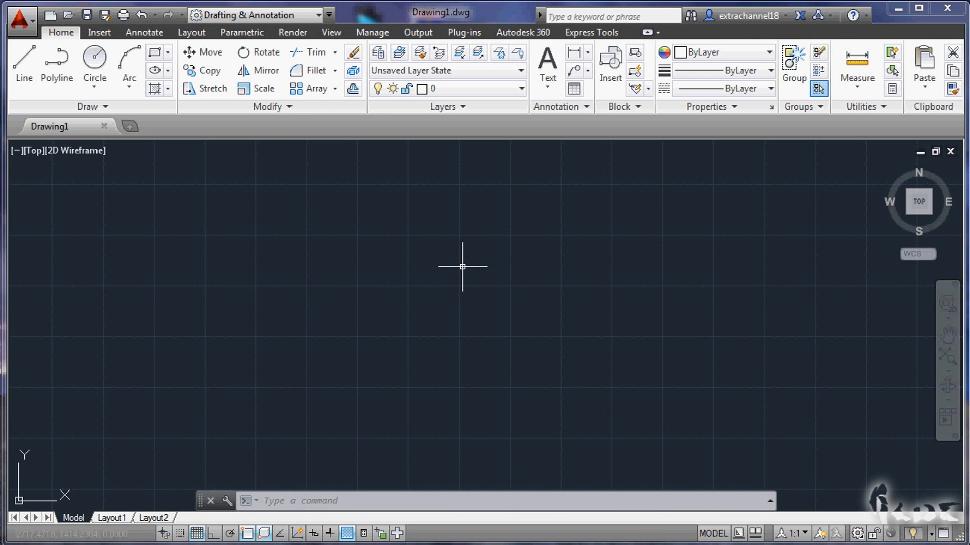
# - Start the Line command in the empty drawing
pyautogui.click(24, 62)
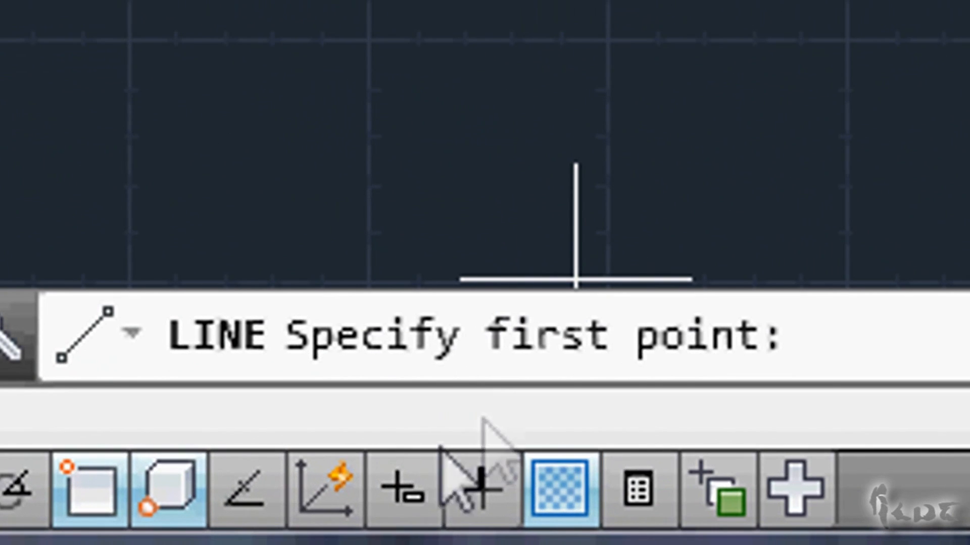
pyautogui.moveTo(402, 488)
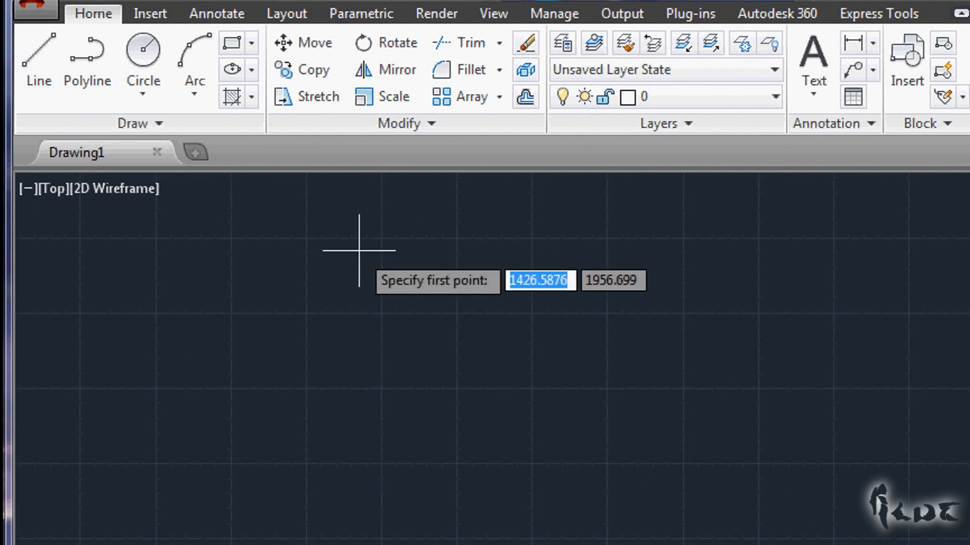
pyautogui.moveTo(608, 314)
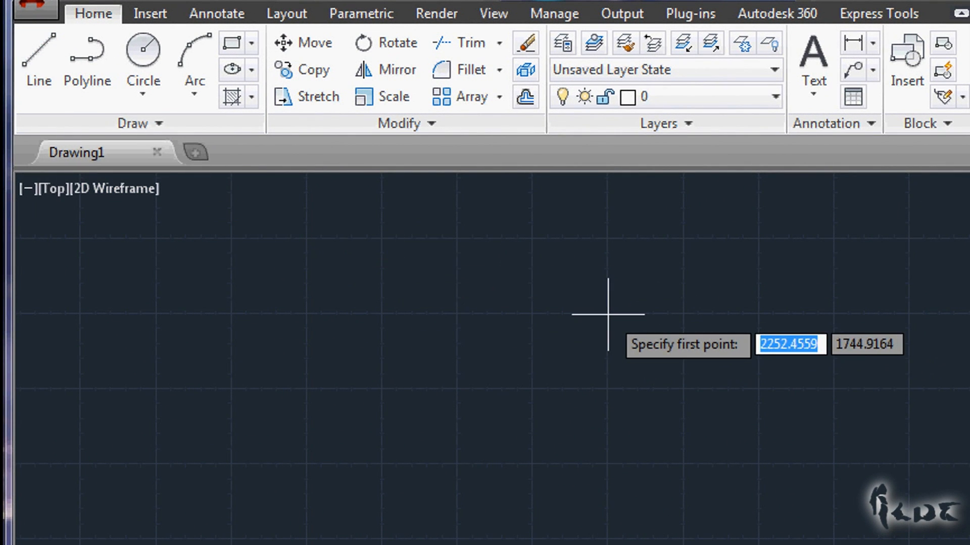
# - Draw a closed rectangular box of line segments in the upper right
pyautogui.click(607, 314)
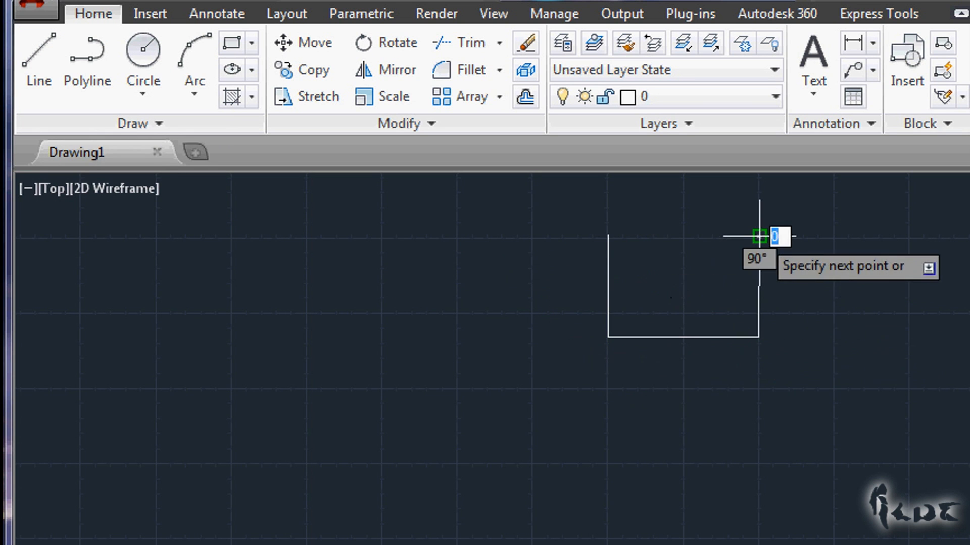
pyautogui.click(757, 238)
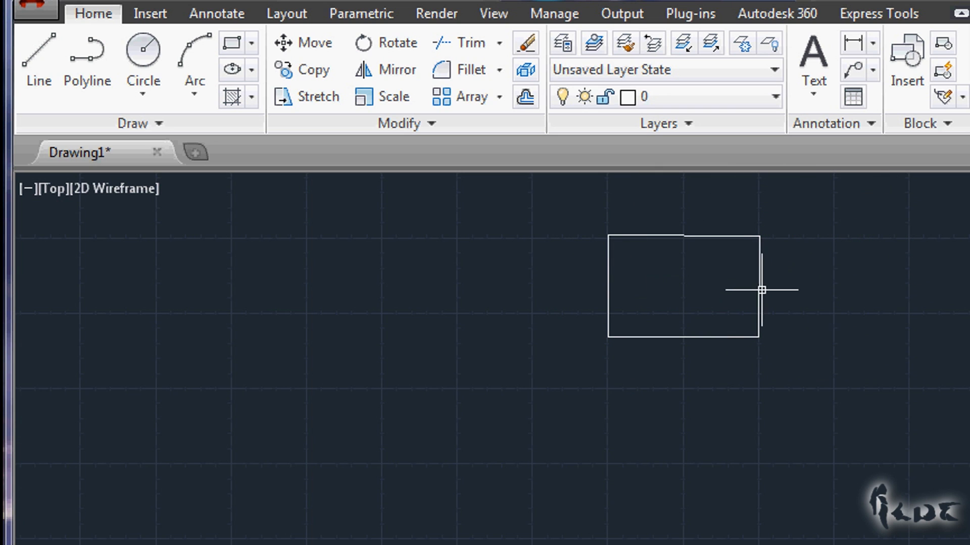
pyautogui.click(760, 289)
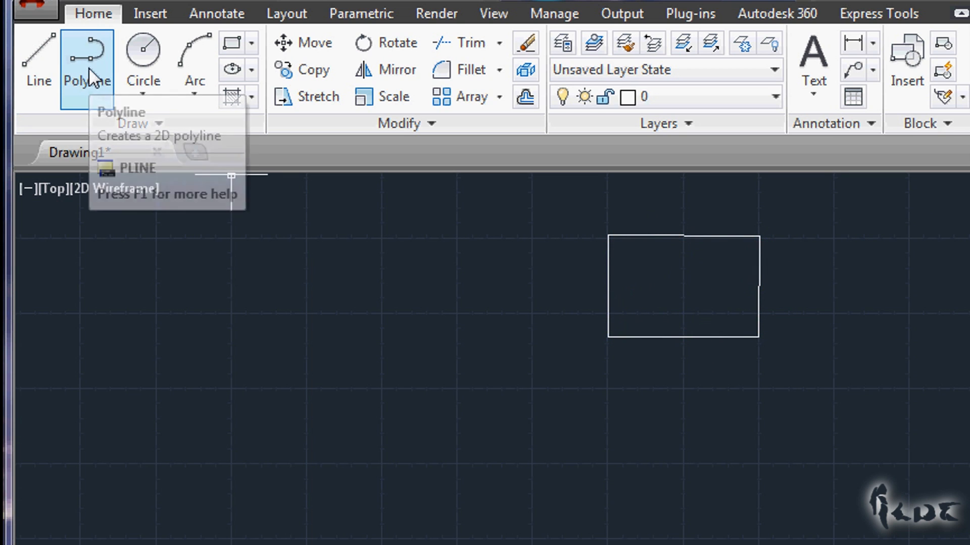
# - Draw a closed polyline rectangle below the box and convert its right edge to an arc
pyautogui.click(88, 61)
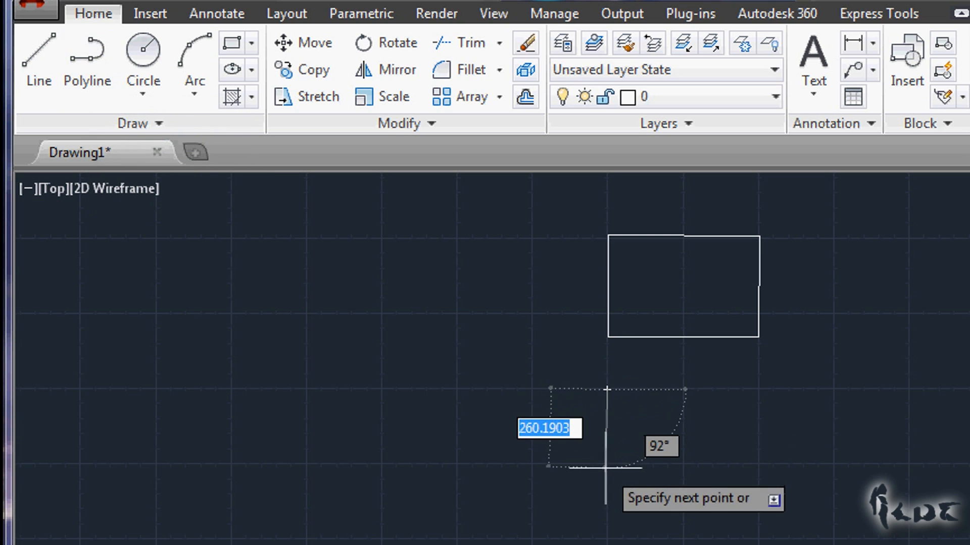
pyautogui.moveTo(708, 427)
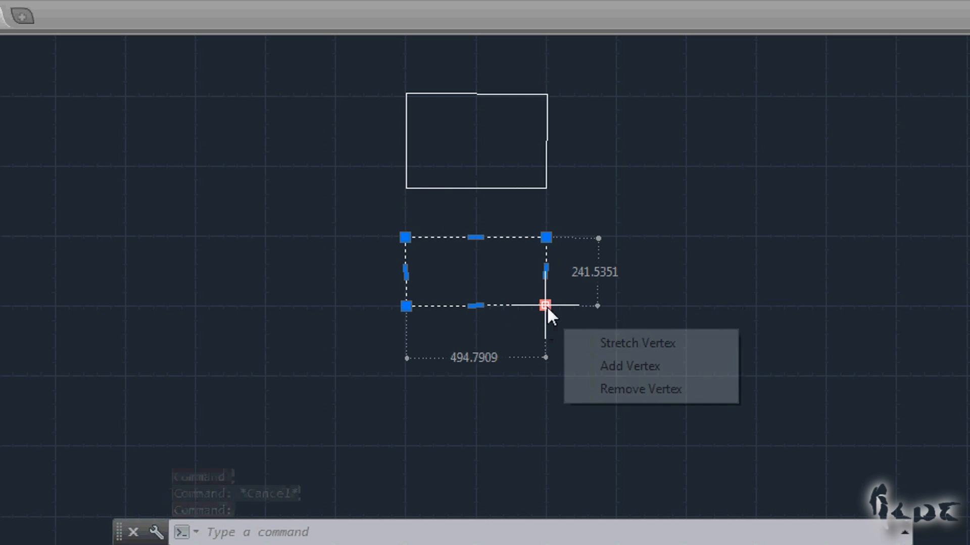
pyautogui.click(637, 343)
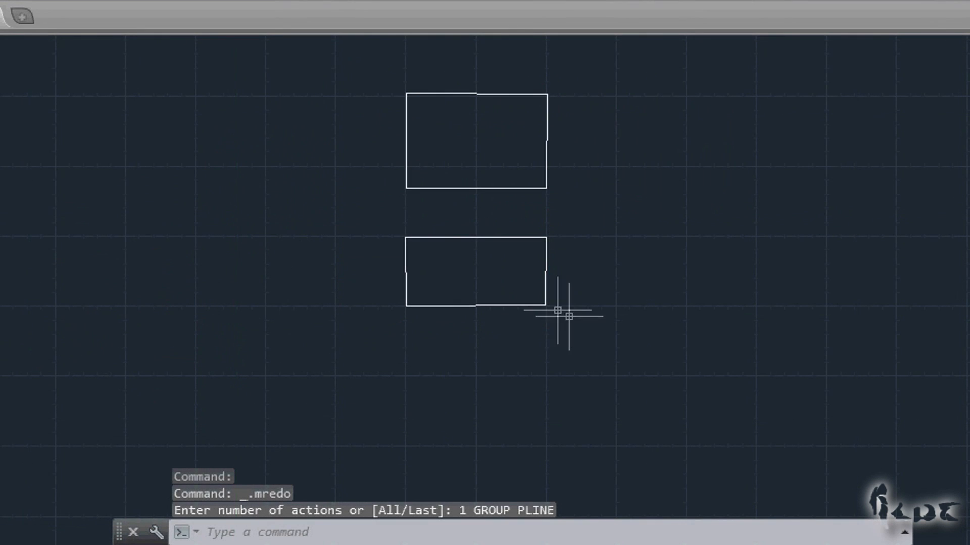
pyautogui.click(475, 270)
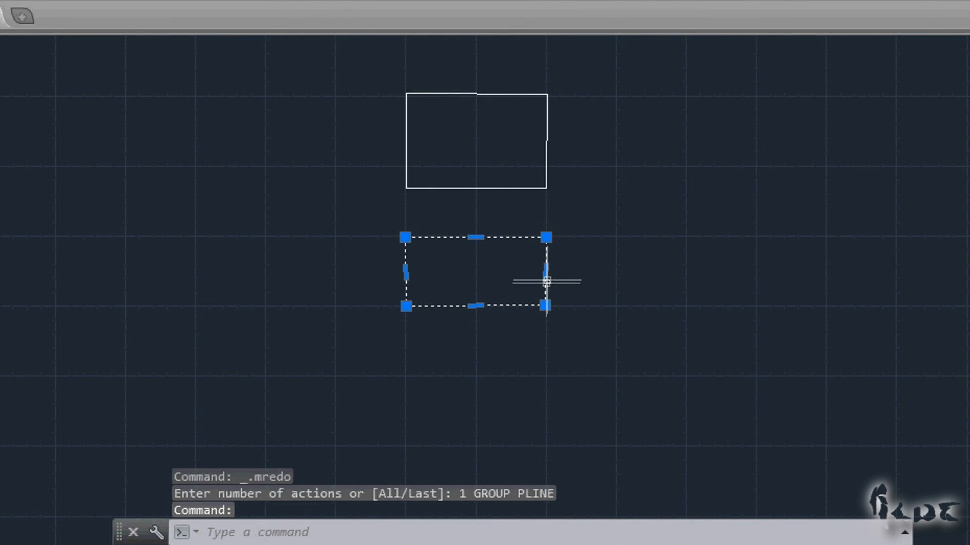
pyautogui.click(544, 271)
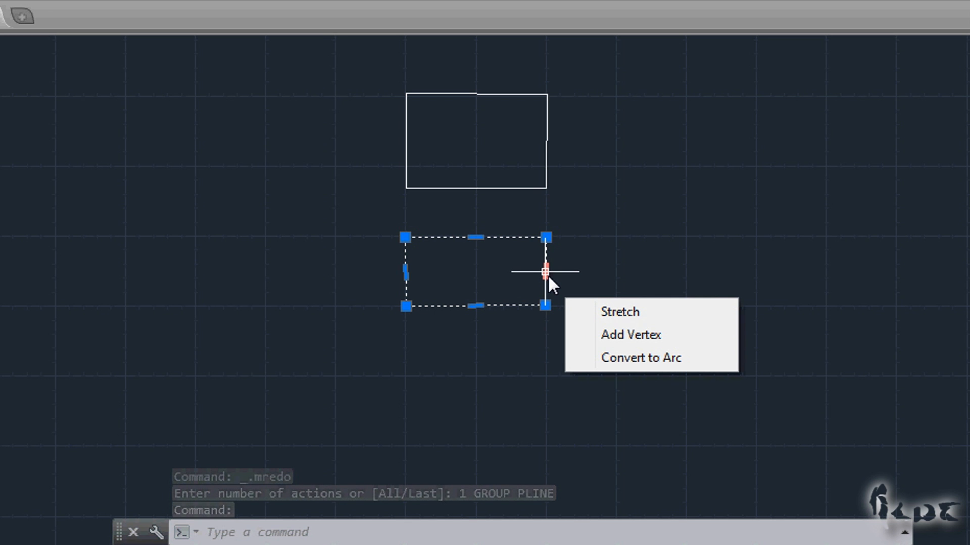
pyautogui.moveTo(642, 358)
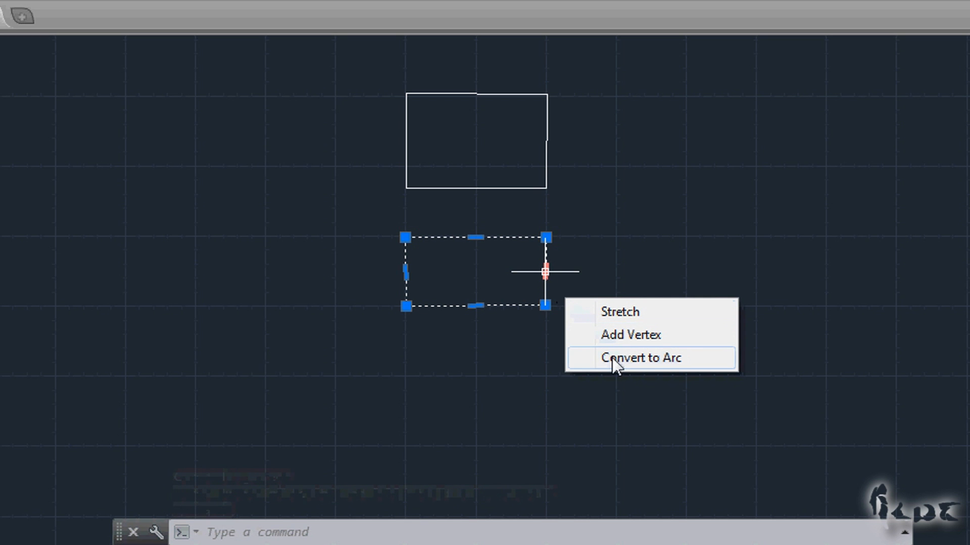
pyautogui.click(644, 358)
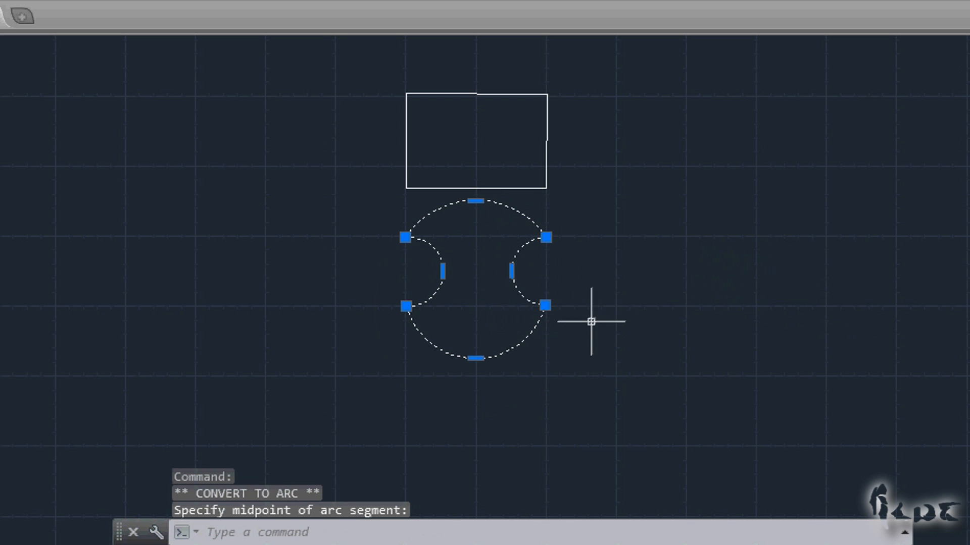
# - Draw a 5-sided polygon inscribed in a circle
pyautogui.click(245, 45)
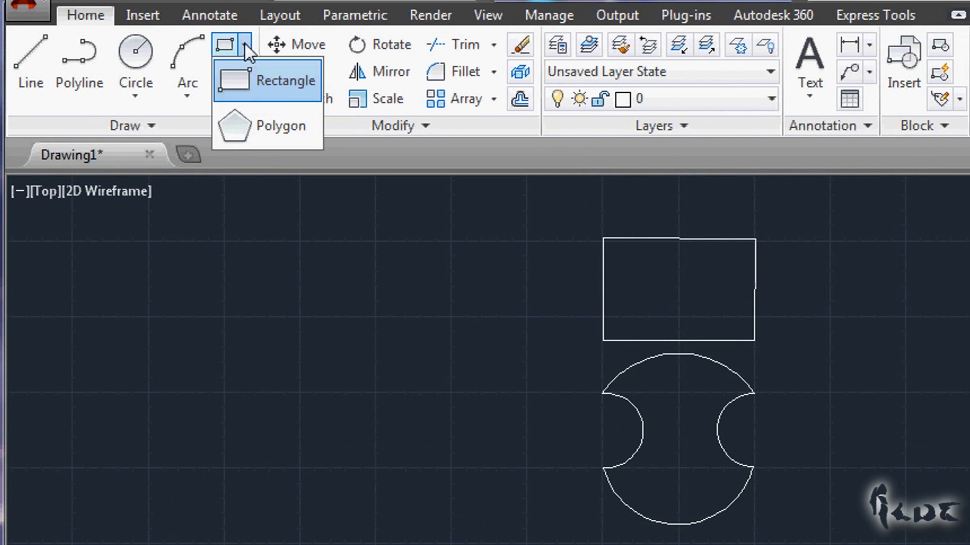
pyautogui.click(284, 126)
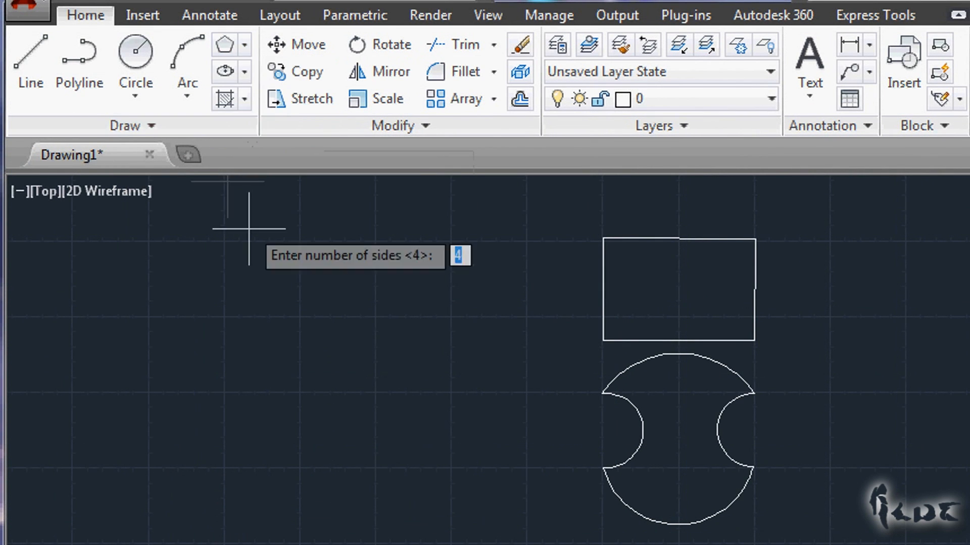
pyautogui.write('5')
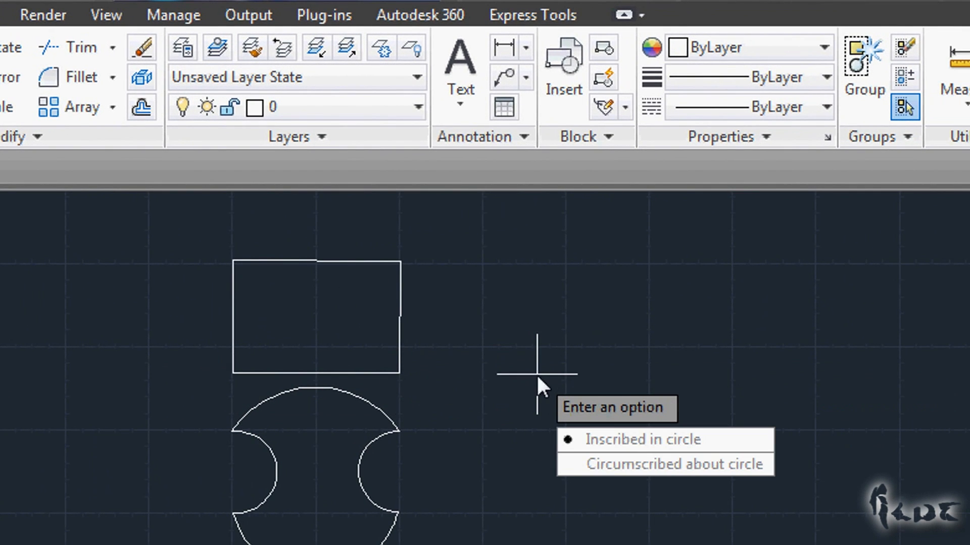
pyautogui.click(641, 439)
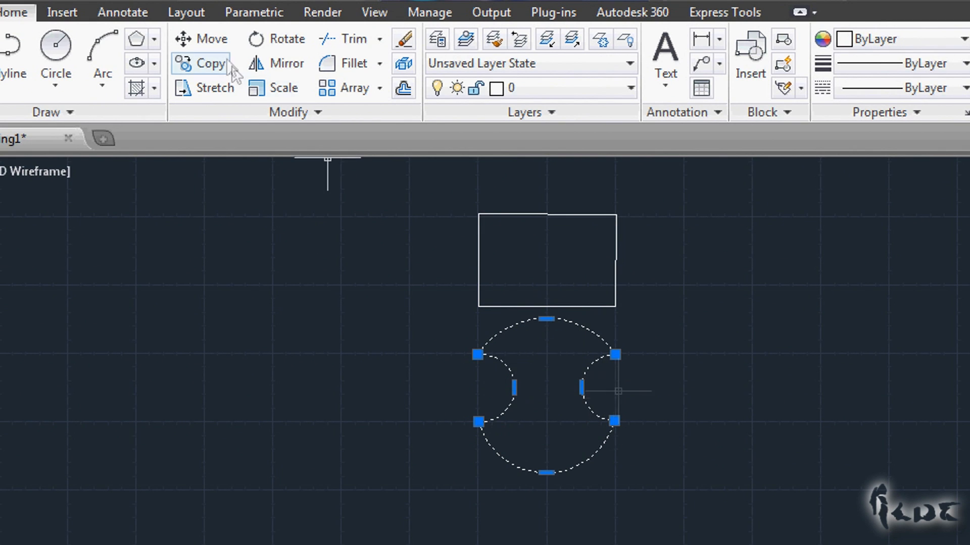
pyautogui.moveTo(212, 38)
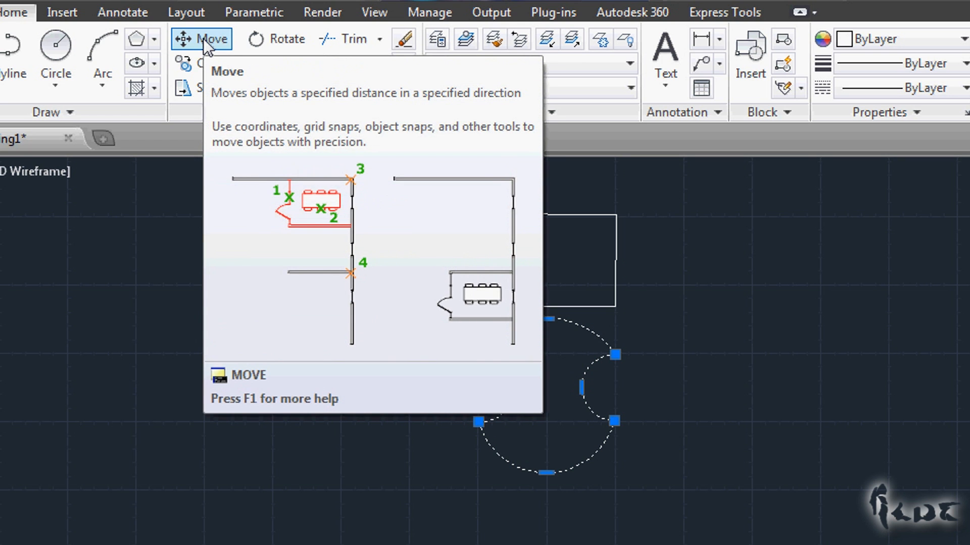
pyautogui.click(211, 38)
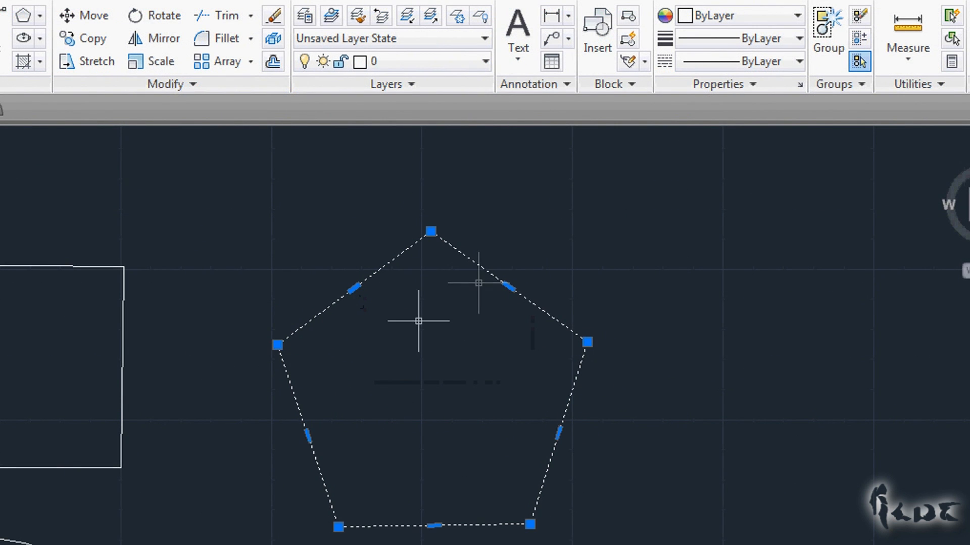
pyautogui.moveTo(466, 373)
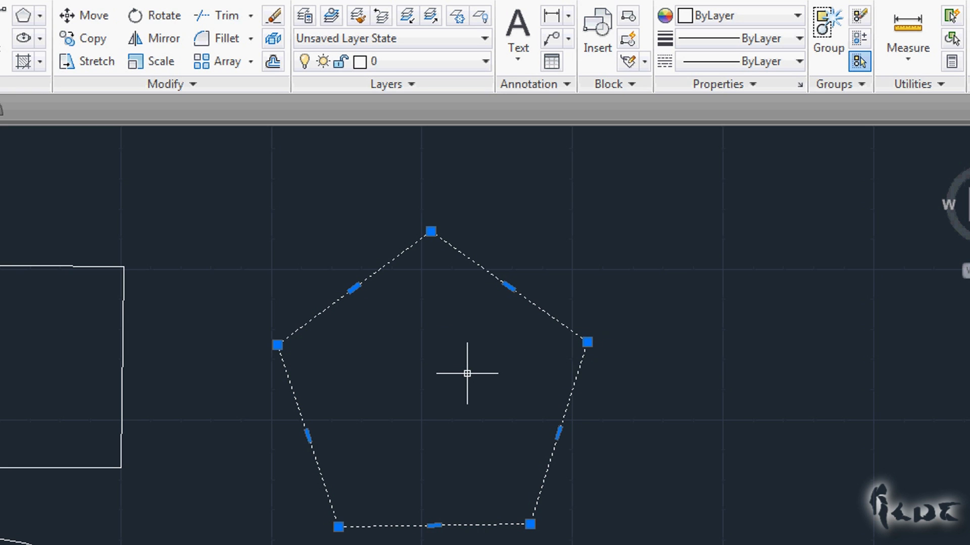
pyautogui.moveTo(272, 39)
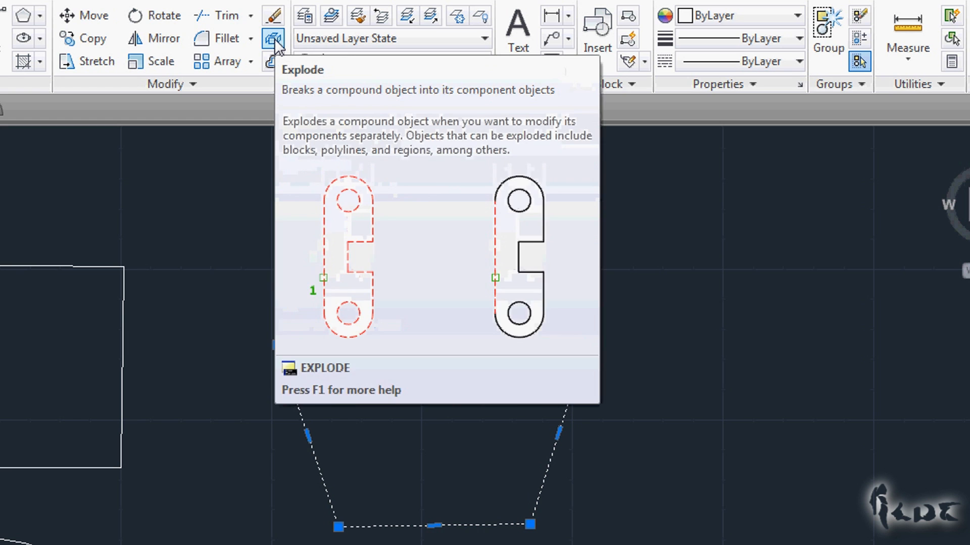
# - Explode the pentagon and the curved polyline outline into separate edges
pyautogui.click(273, 39)
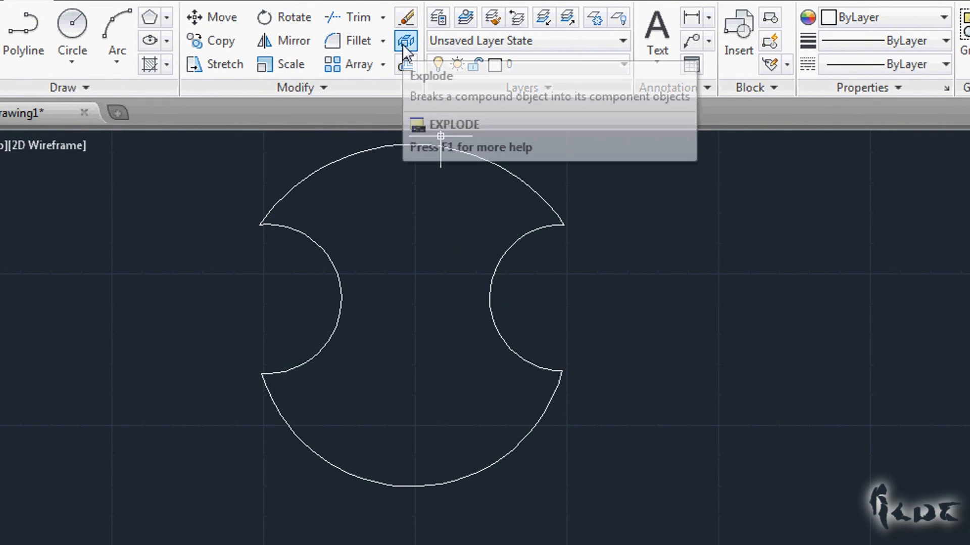
pyautogui.click(406, 41)
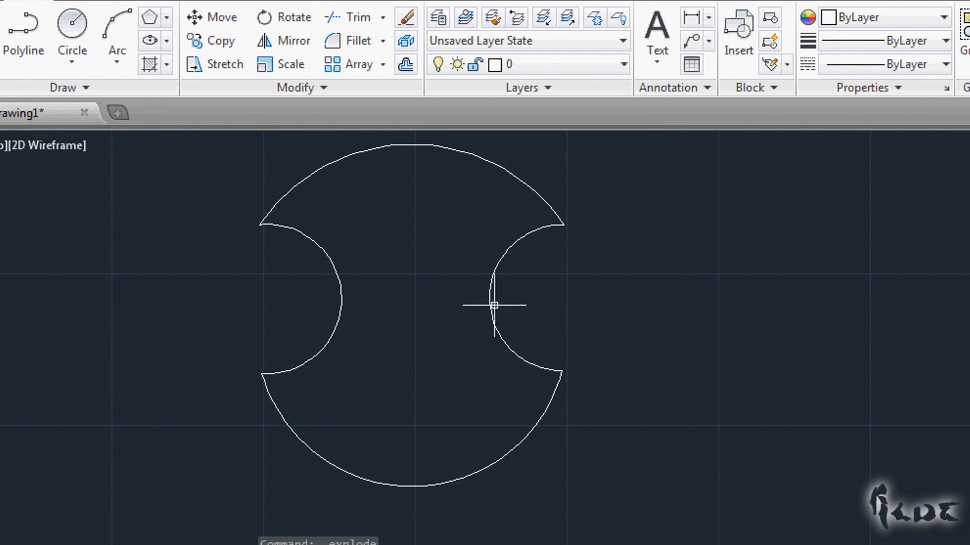
pyautogui.click(498, 291)
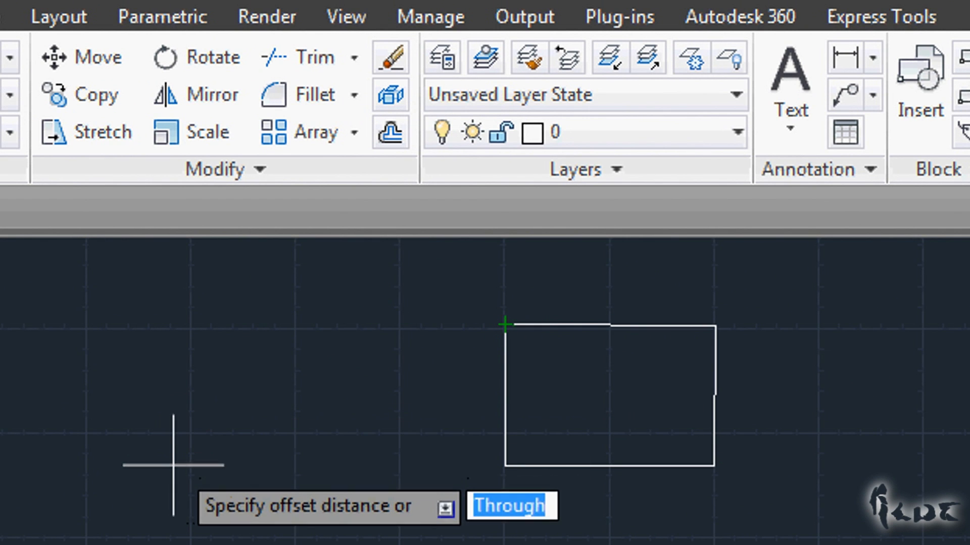
# - Offset the curved outline by 56, placing copies outside and inside it
pyautogui.write('56')
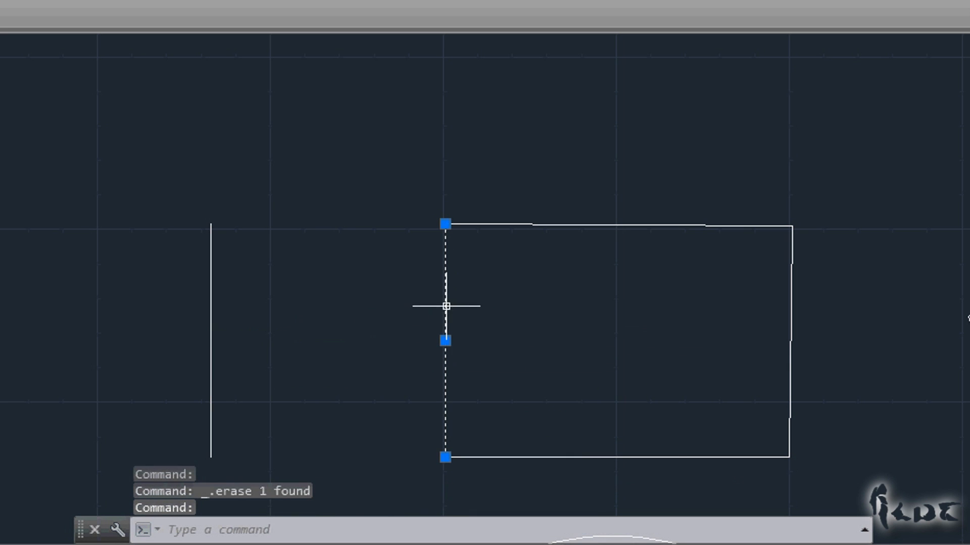
pyautogui.click(211, 321)
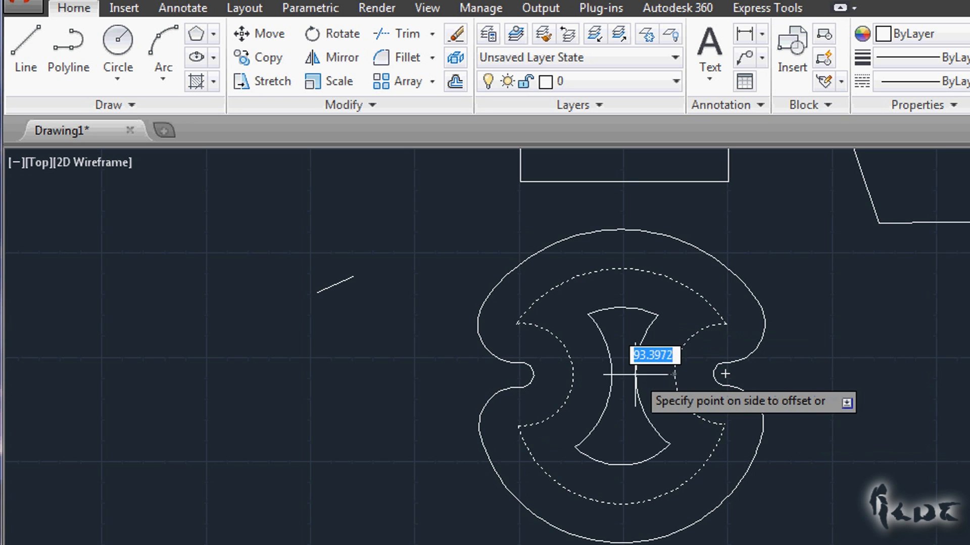
pyautogui.click(725, 374)
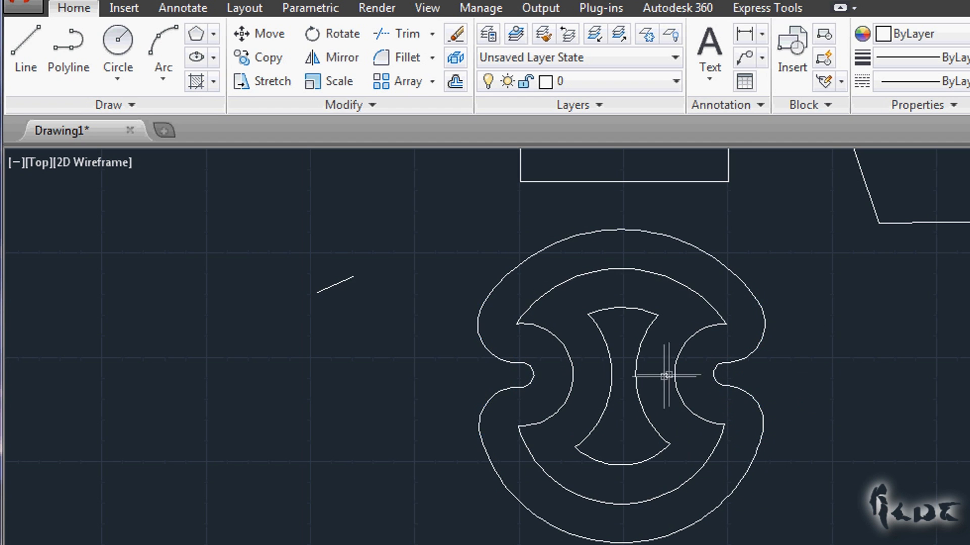
pyautogui.click(665, 375)
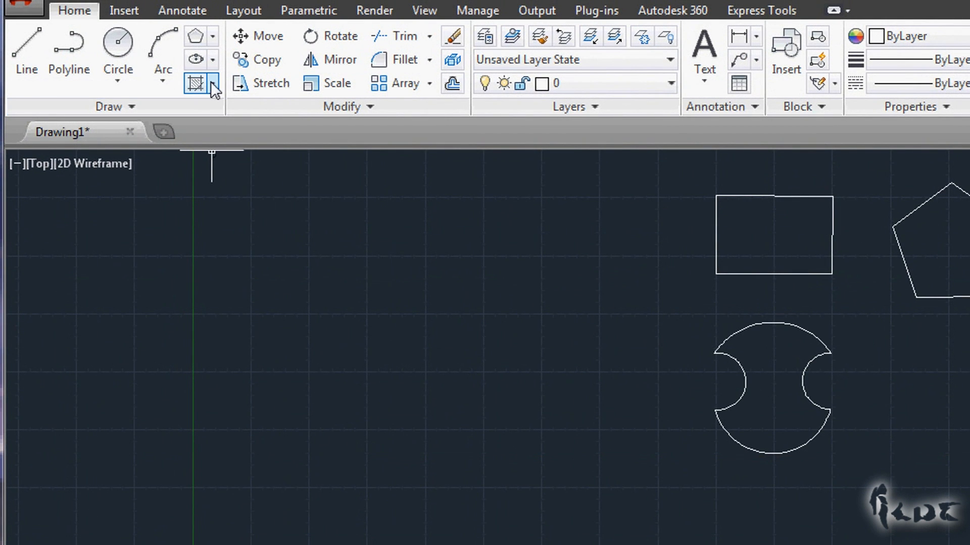
pyautogui.moveTo(197, 83)
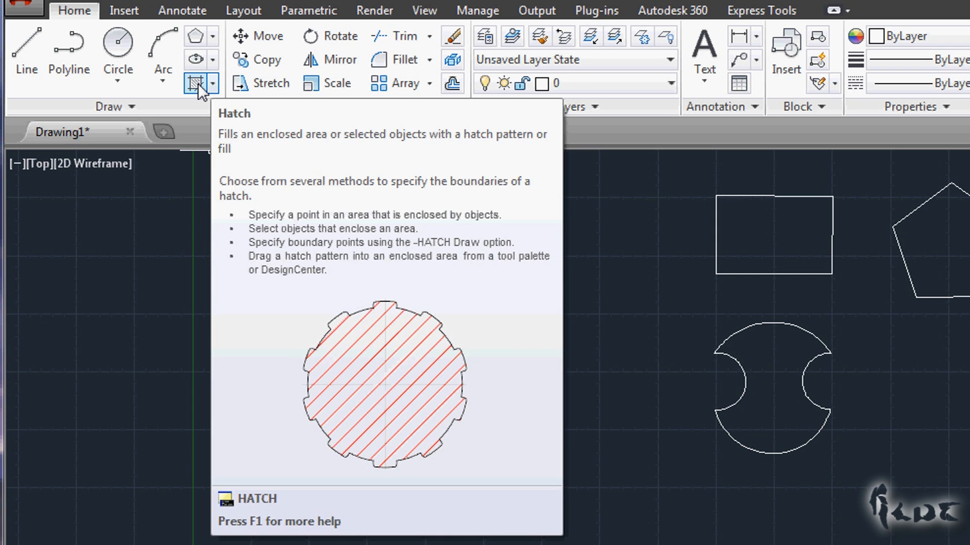
# - Start the Hatch command with the ANGLE pattern
pyautogui.click(196, 83)
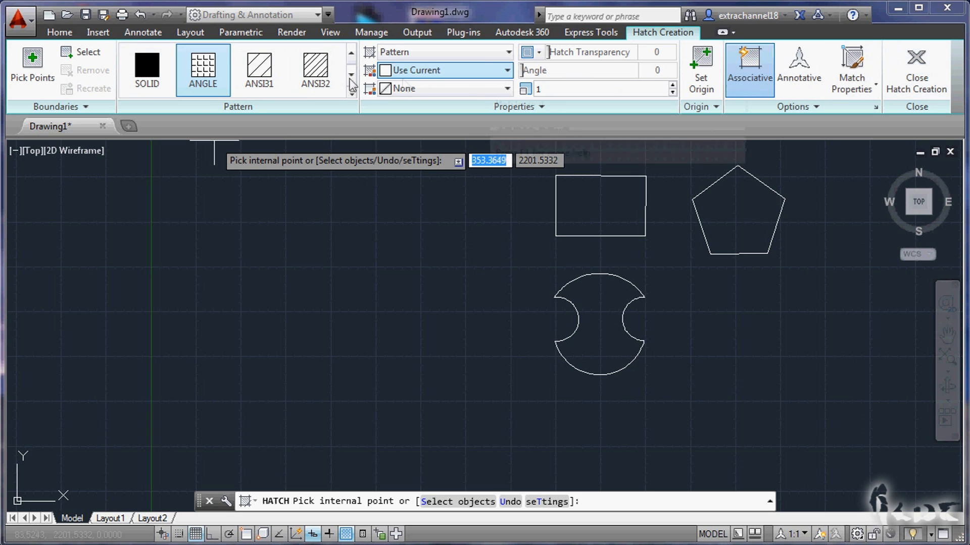
# - Set the hatch to the SOLID pattern in Red
pyautogui.click(146, 69)
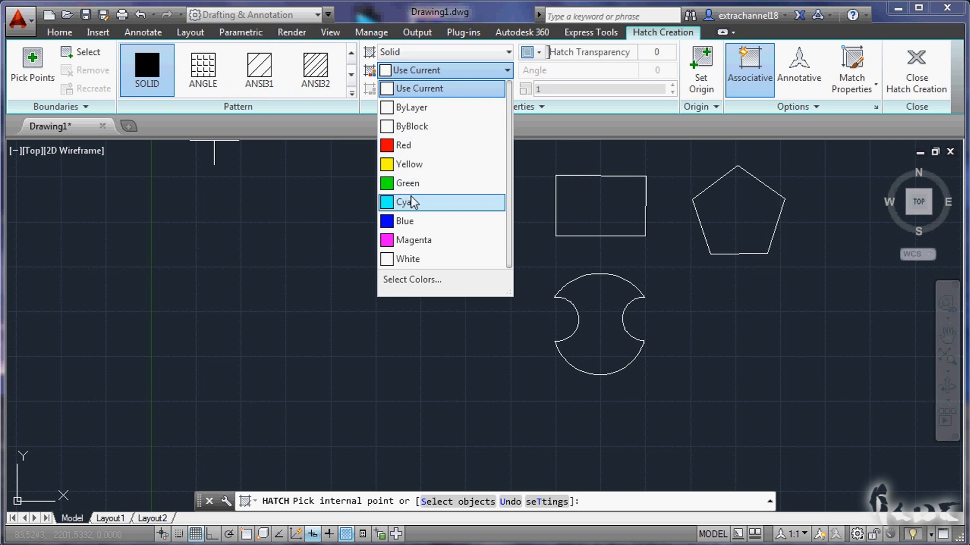
pyautogui.click(408, 163)
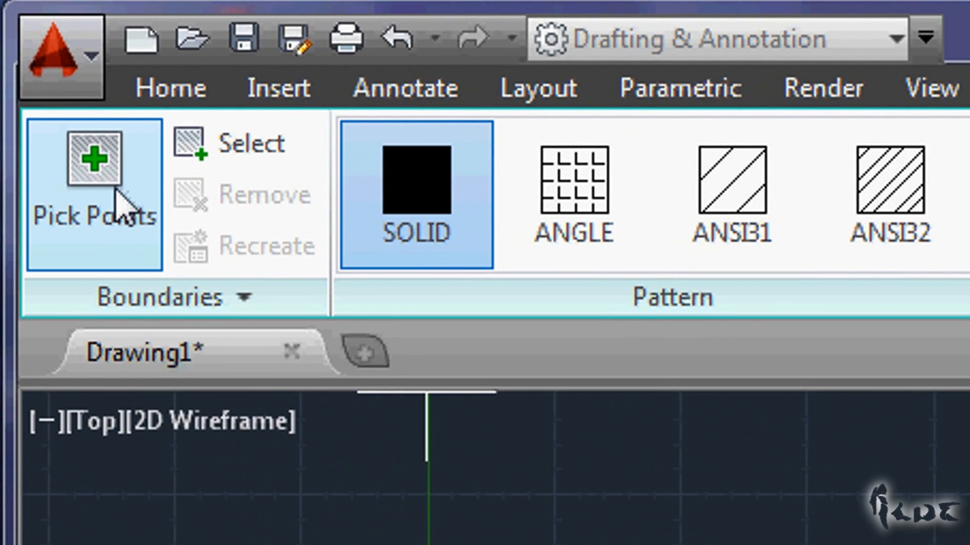
pyautogui.moveTo(247, 143)
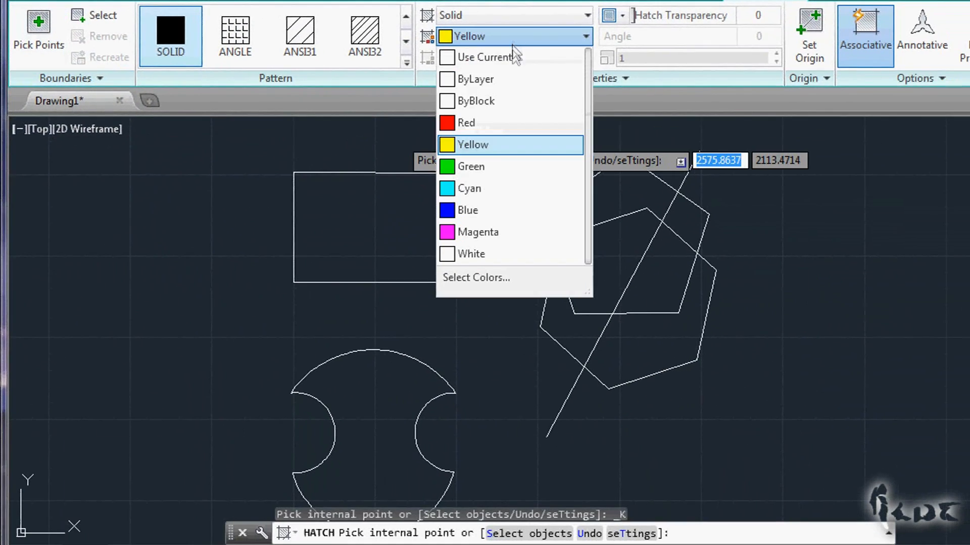
pyautogui.click(466, 122)
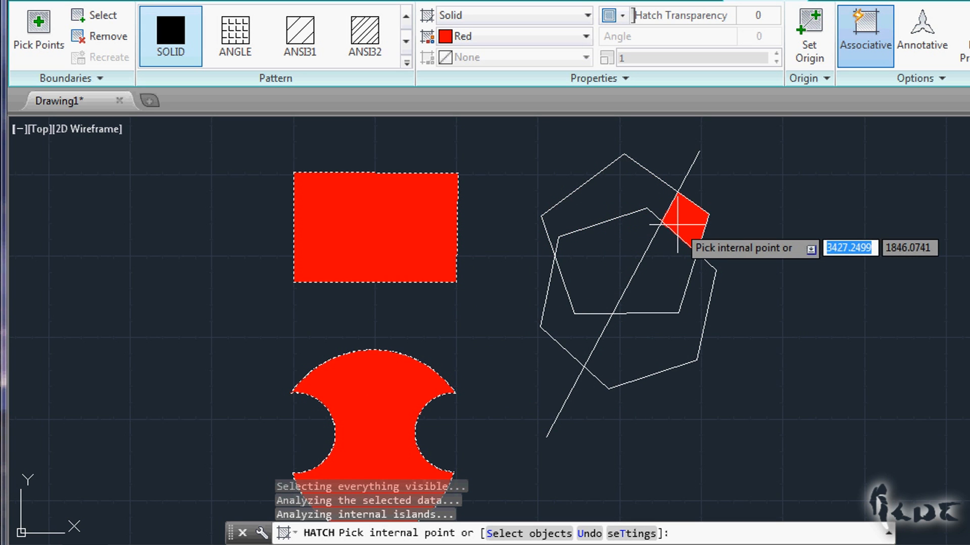
pyautogui.moveTo(634, 356)
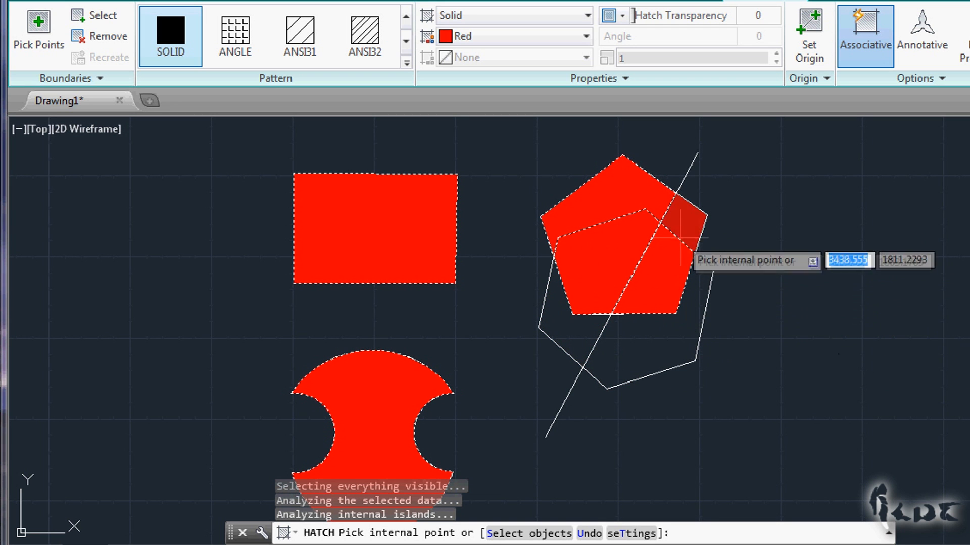
pyautogui.moveTo(755, 259)
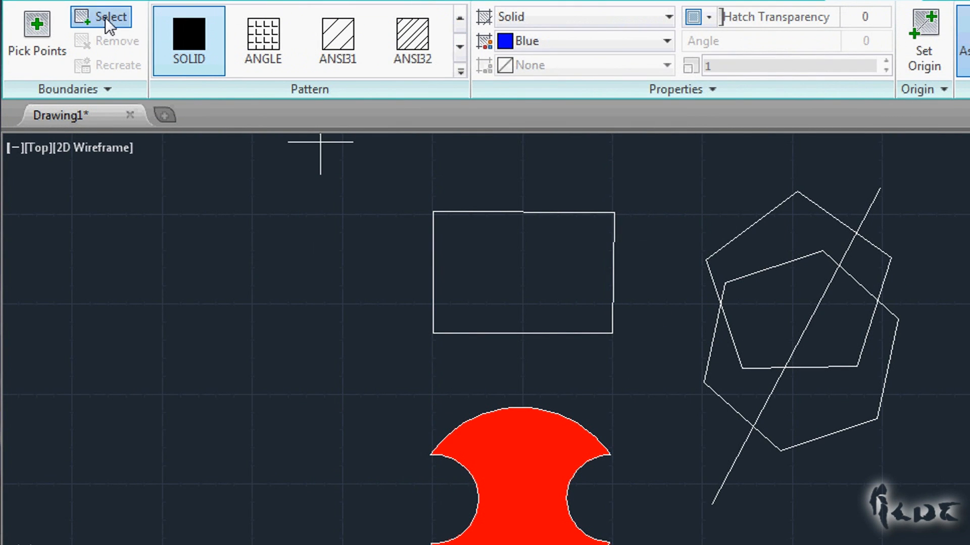
# - Use the upper pentagon as a hatch boundary and pick another enclosed area
pyautogui.click(113, 17)
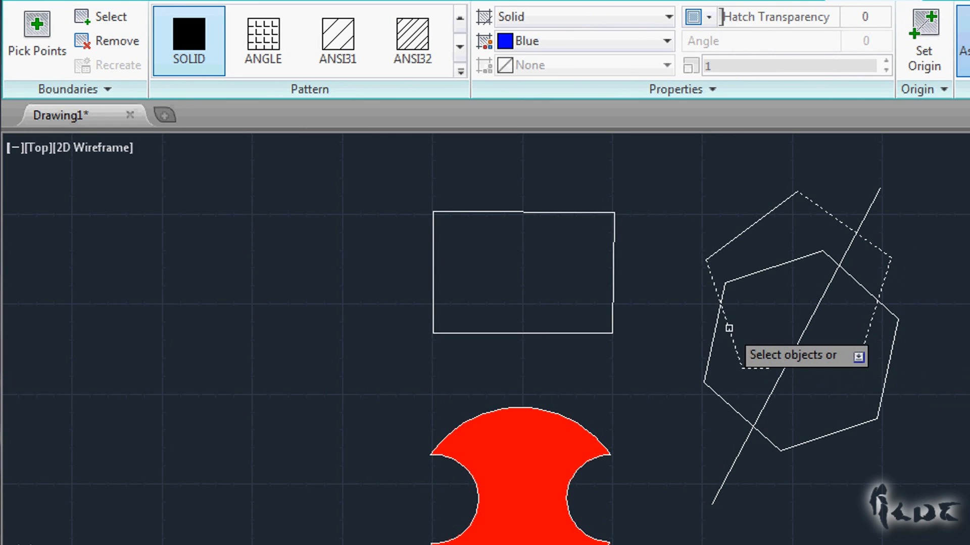
pyautogui.click(730, 327)
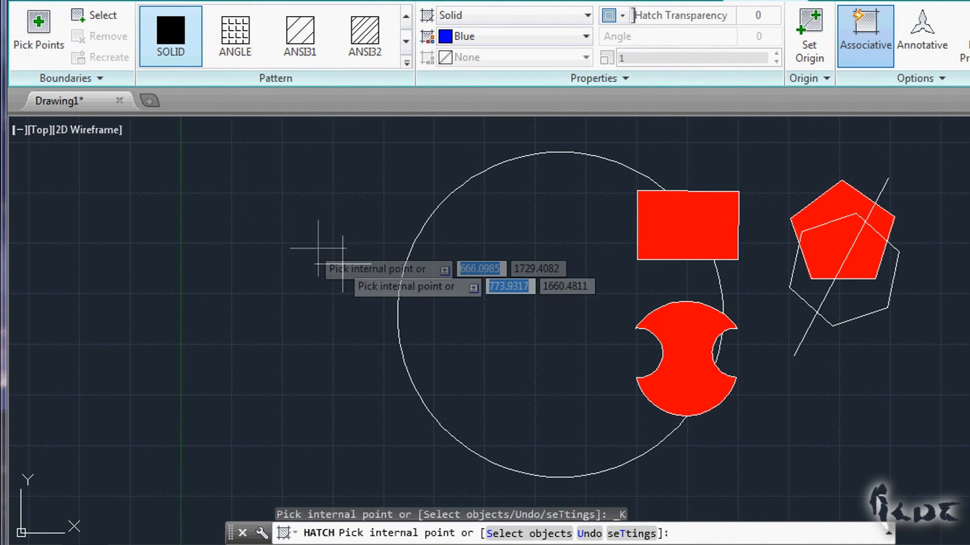
pyautogui.click(484, 289)
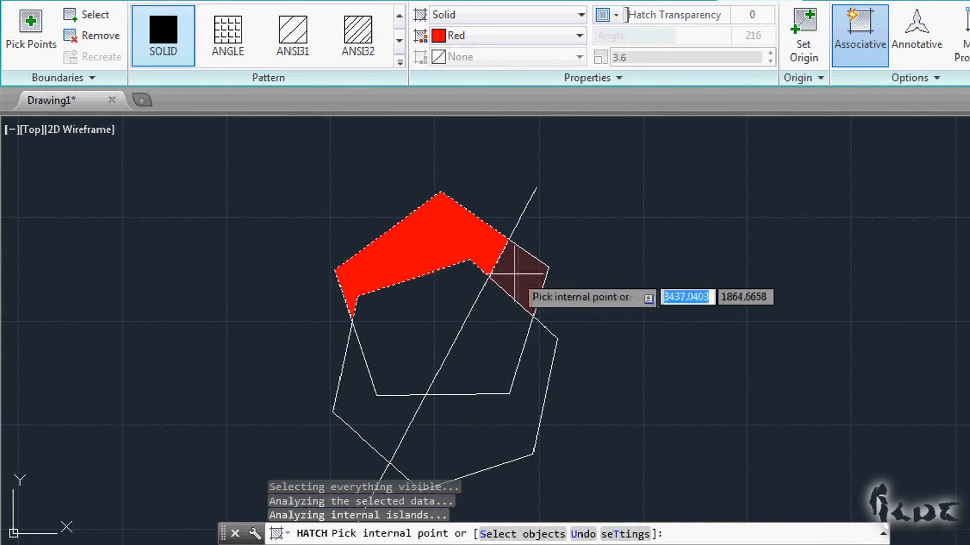
# - Fill the upper pentagon and cut-out circle red, undoing one wrong pick
pyautogui.click(500, 342)
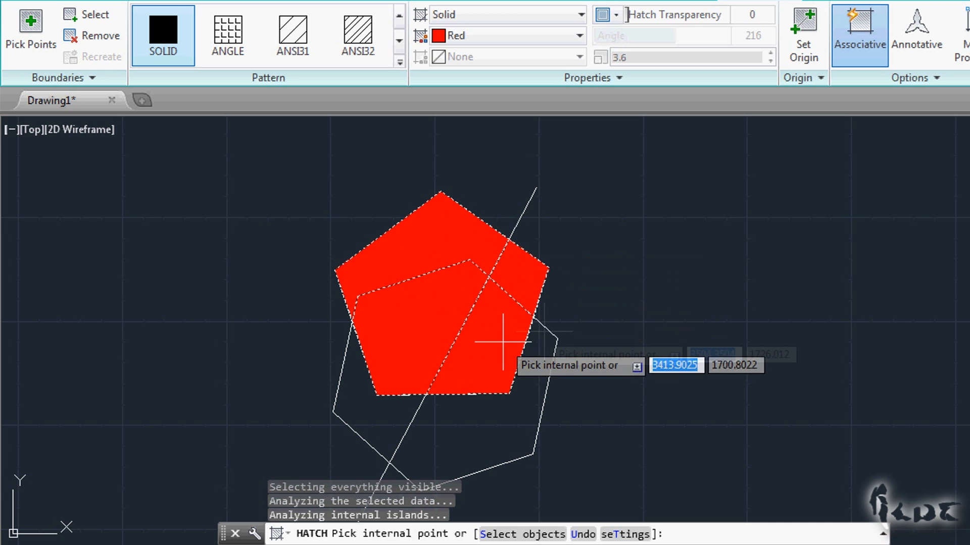
pyautogui.write('u')
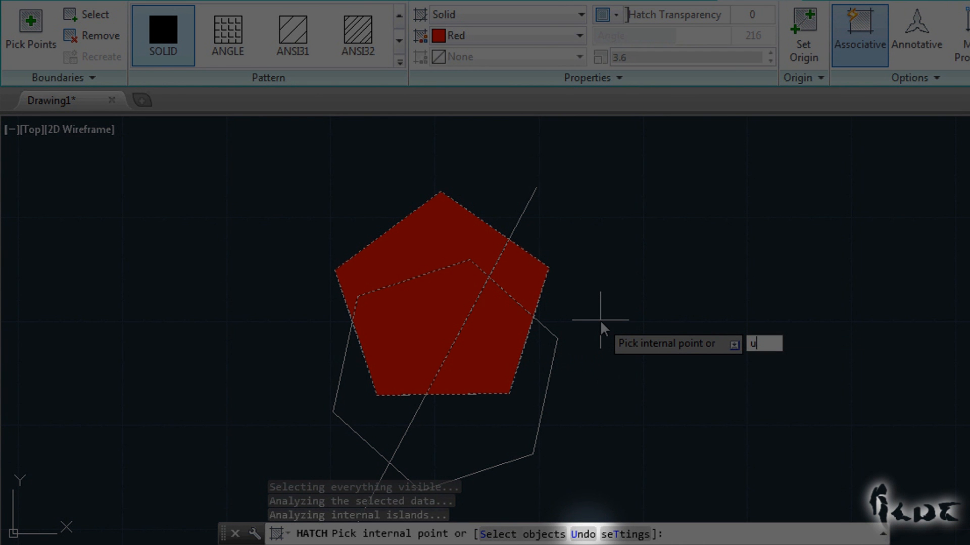
pyautogui.press('Return')
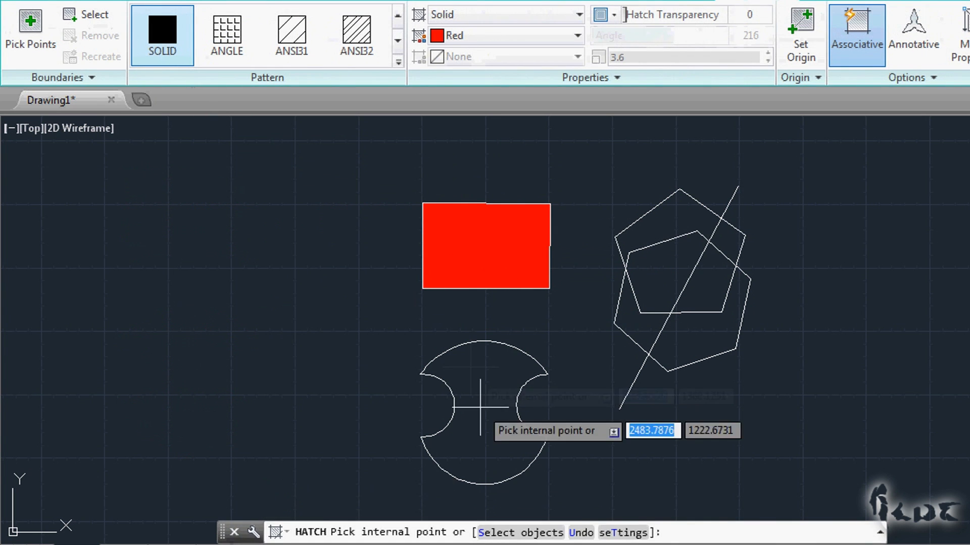
pyautogui.click(483, 414)
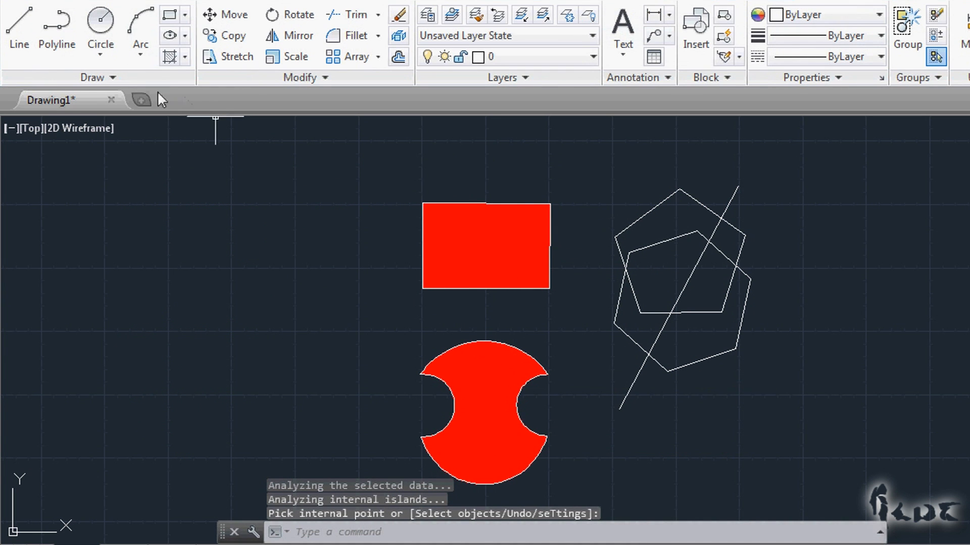
# - Select the cut-out circle's red fill and drag it off its outline to the right
pyautogui.click(656, 223)
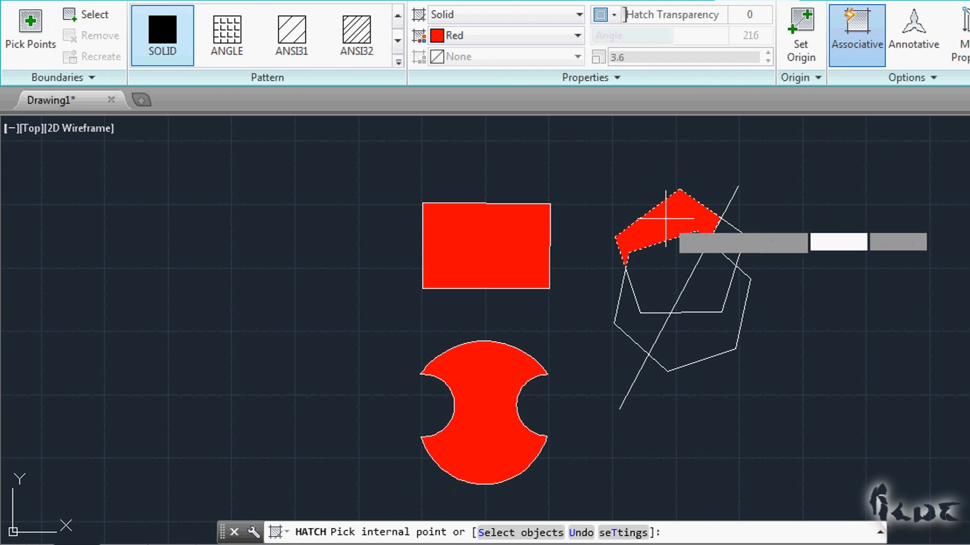
pyautogui.click(503, 244)
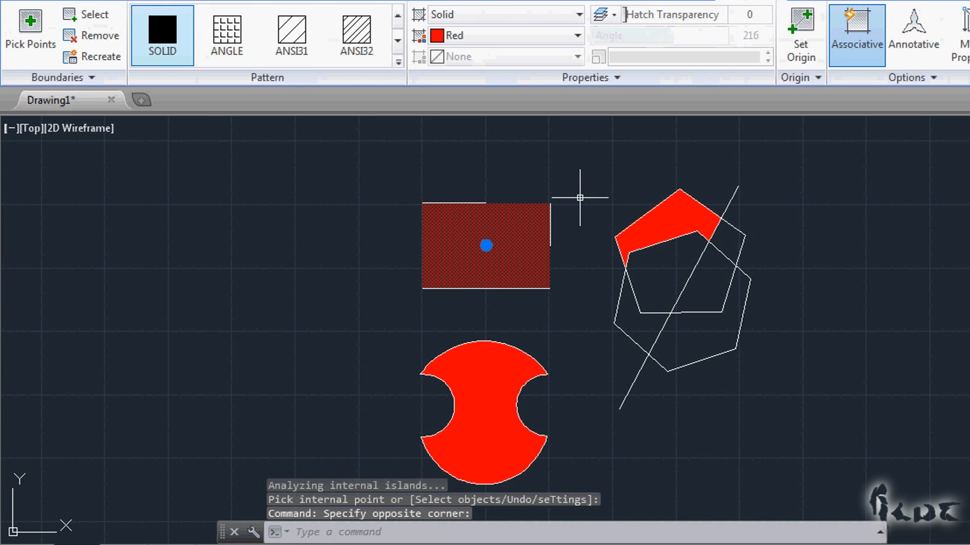
pyautogui.press('Escape')
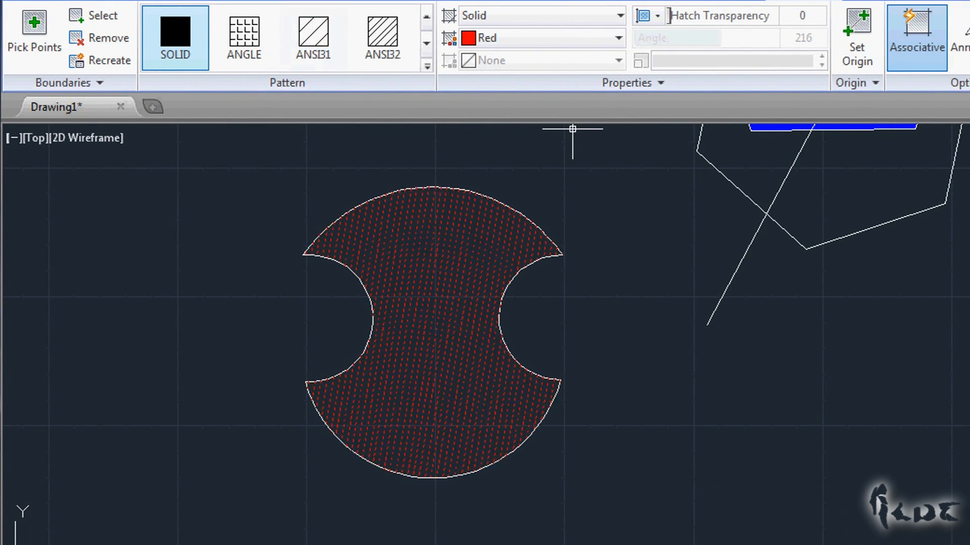
pyautogui.click(432, 333)
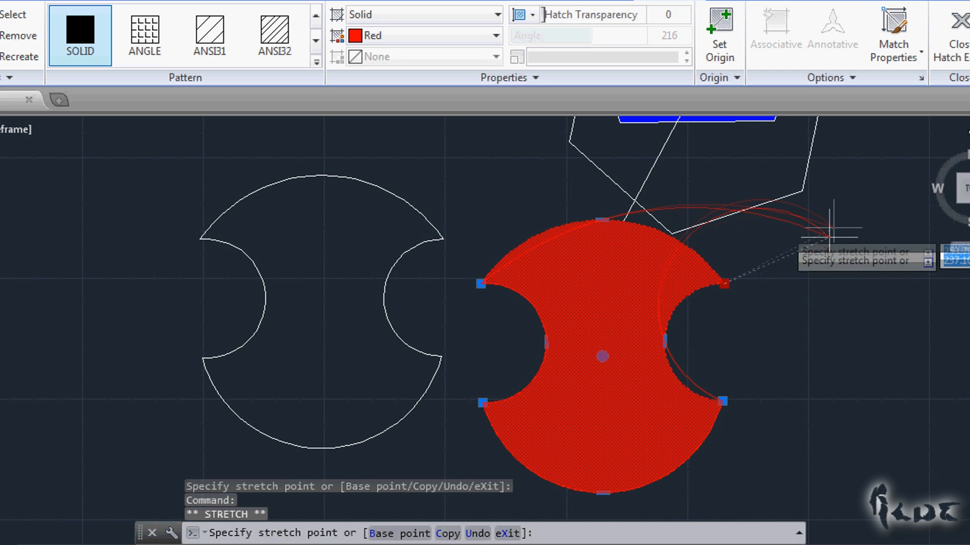
pyautogui.moveTo(755, 328)
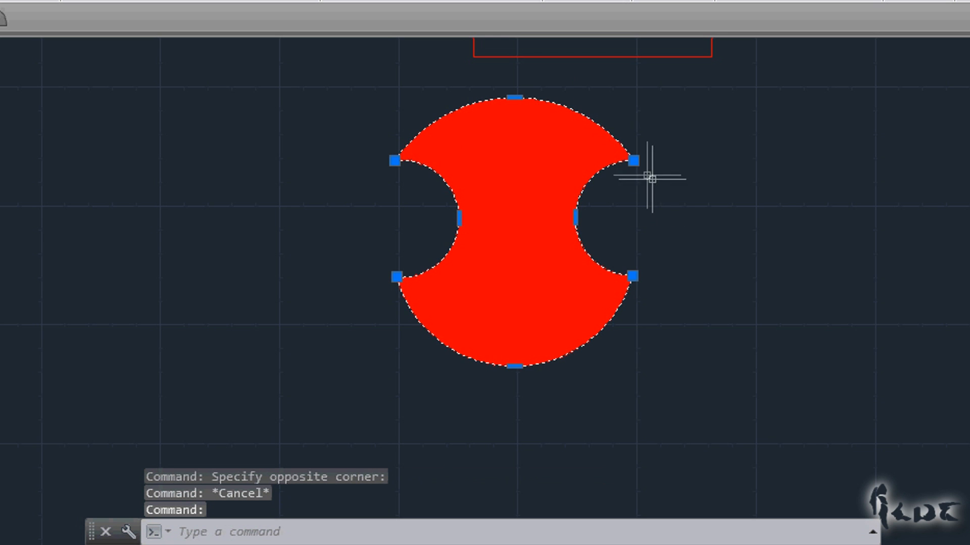
pyautogui.moveTo(631, 161); pyautogui.dragTo(668, 135)
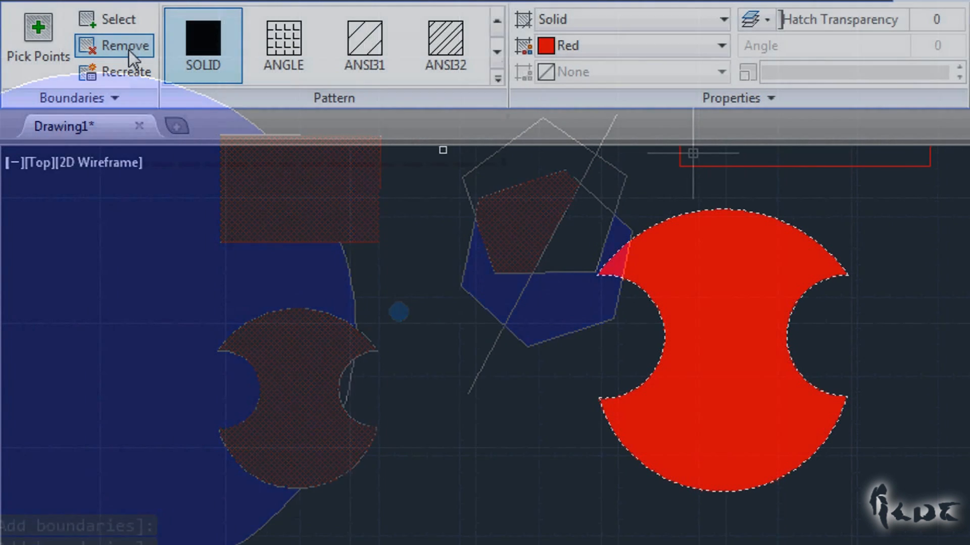
# - Remove the rectangle from the fill boundaries so only the circle and pentagon stay filled
pyautogui.click(126, 45)
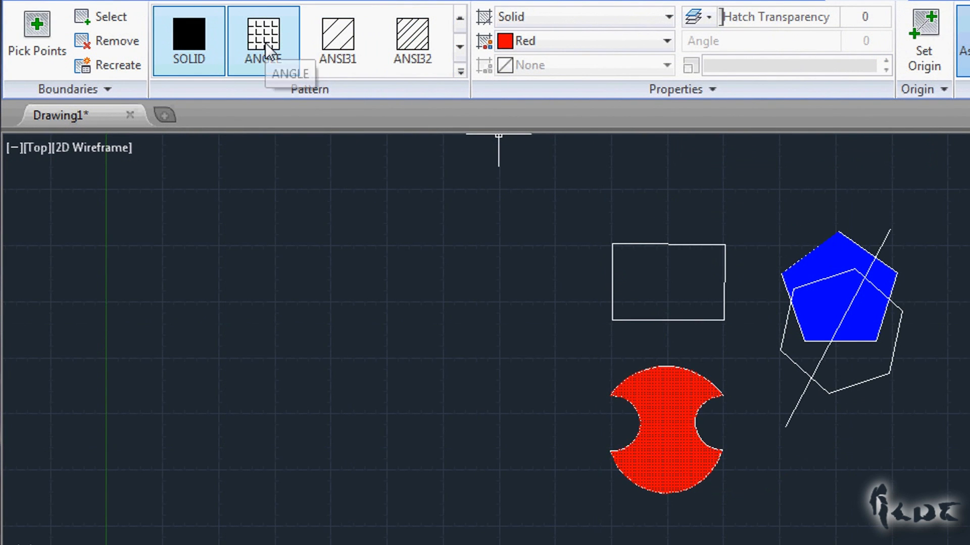
# - Try grid and cross-hatch patterns on the circle's fill, switching colour to cyan and back to red
pyautogui.click(188, 40)
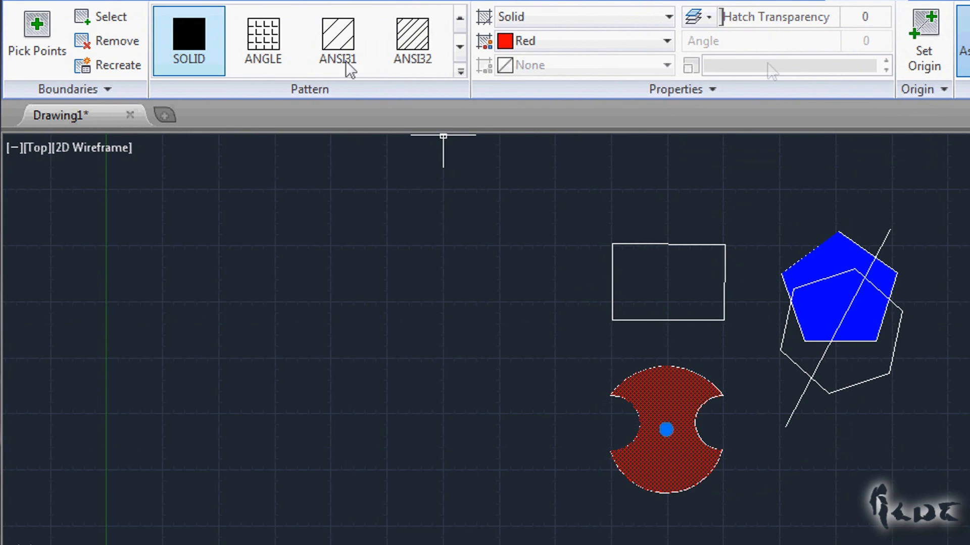
pyautogui.click(262, 39)
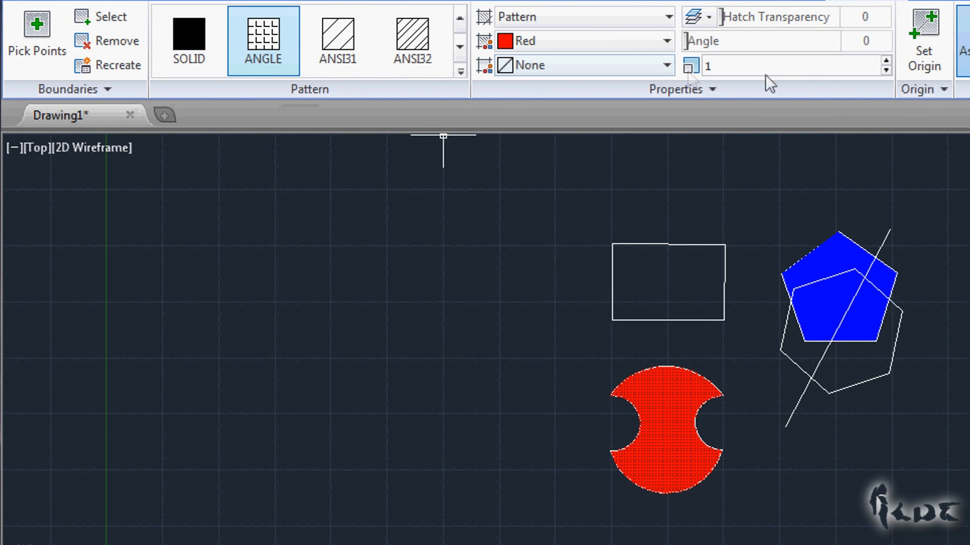
pyautogui.click(886, 62)
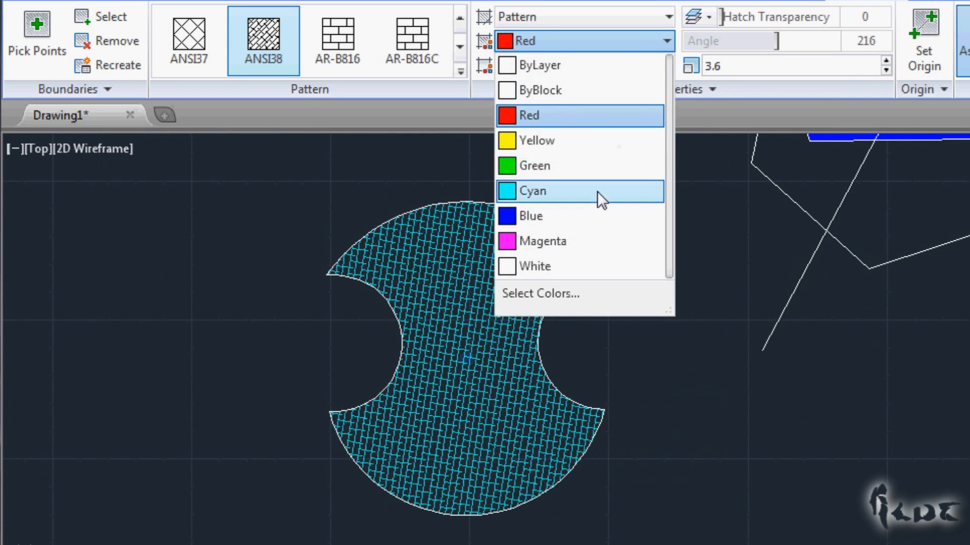
pyautogui.click(531, 190)
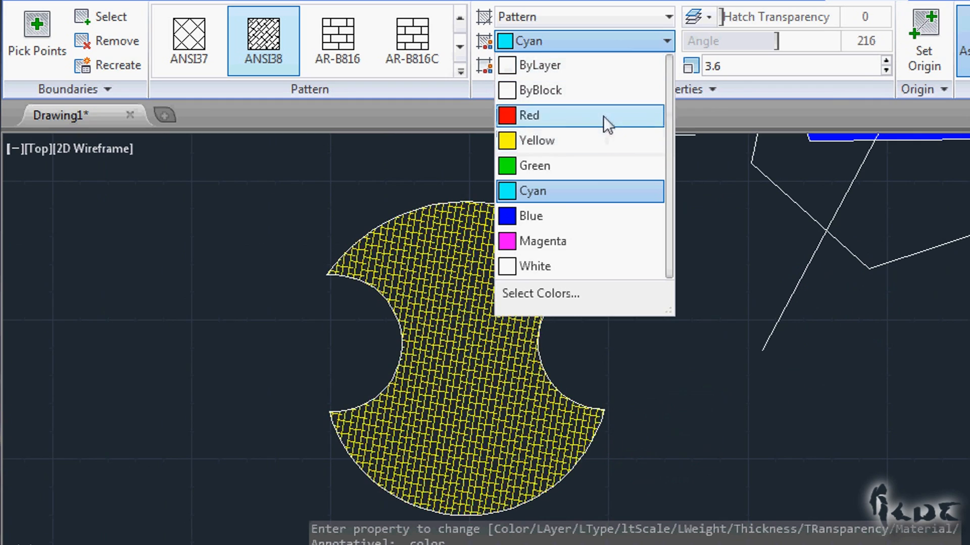
pyautogui.click(529, 116)
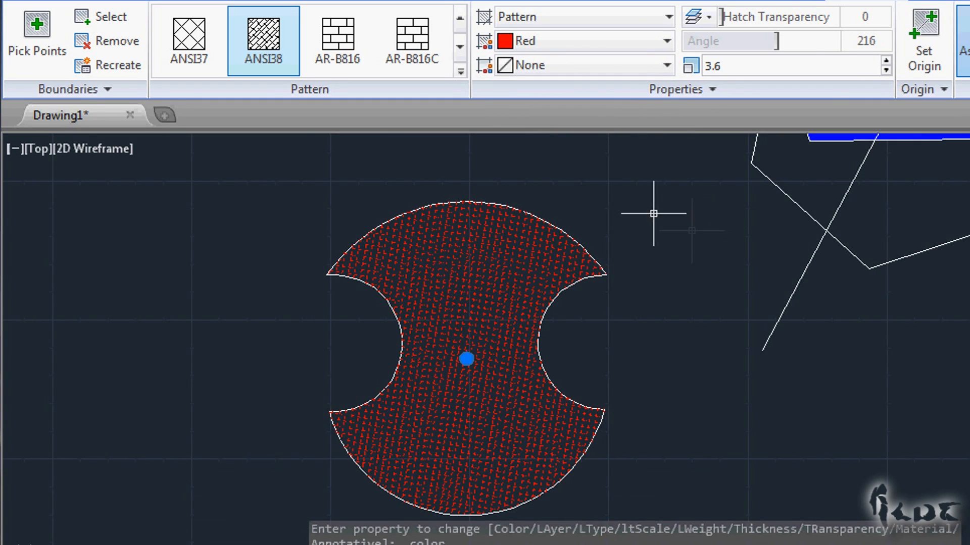
# - Change the hatch type to Gradient with red and yellow colours
pyautogui.click(542, 17)
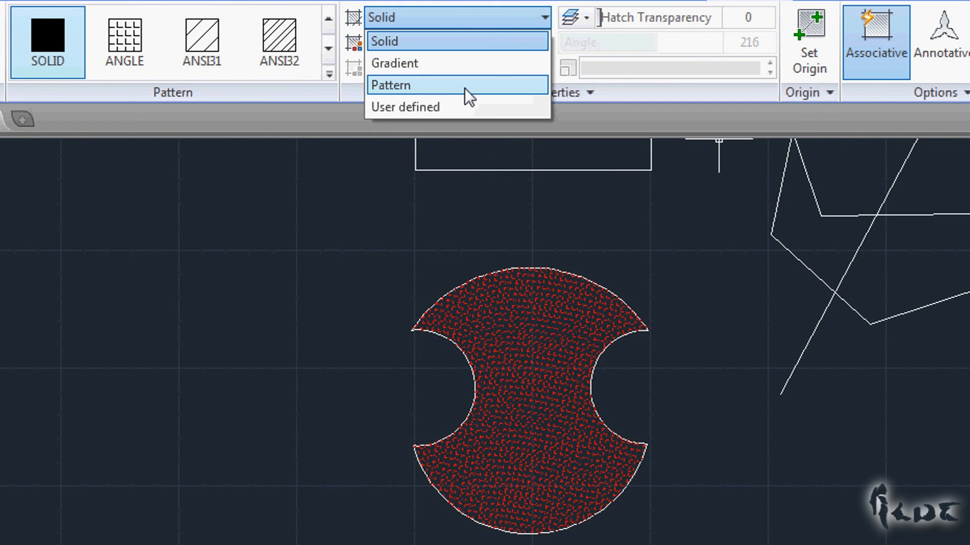
pyautogui.click(395, 63)
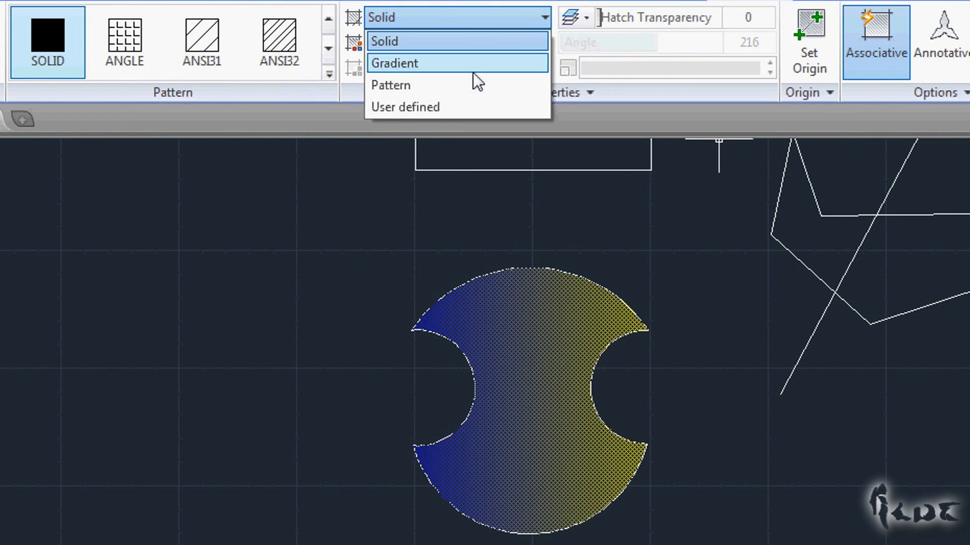
pyautogui.click(395, 62)
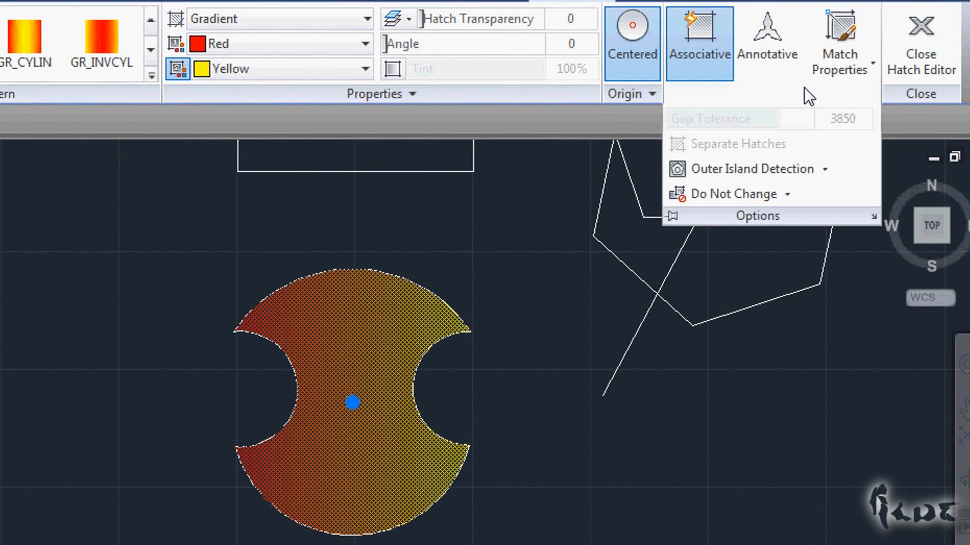
pyautogui.click(873, 96)
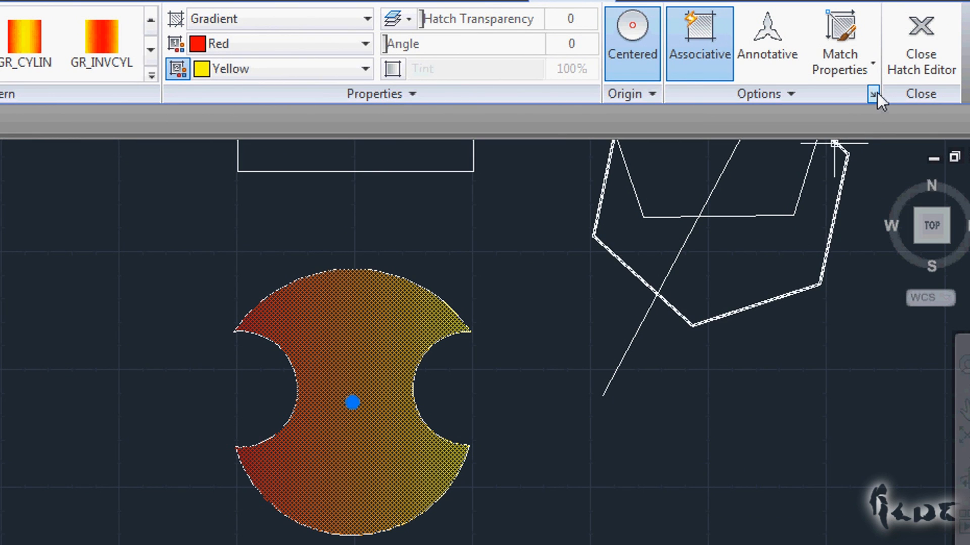
pyautogui.moveTo(832, 143)
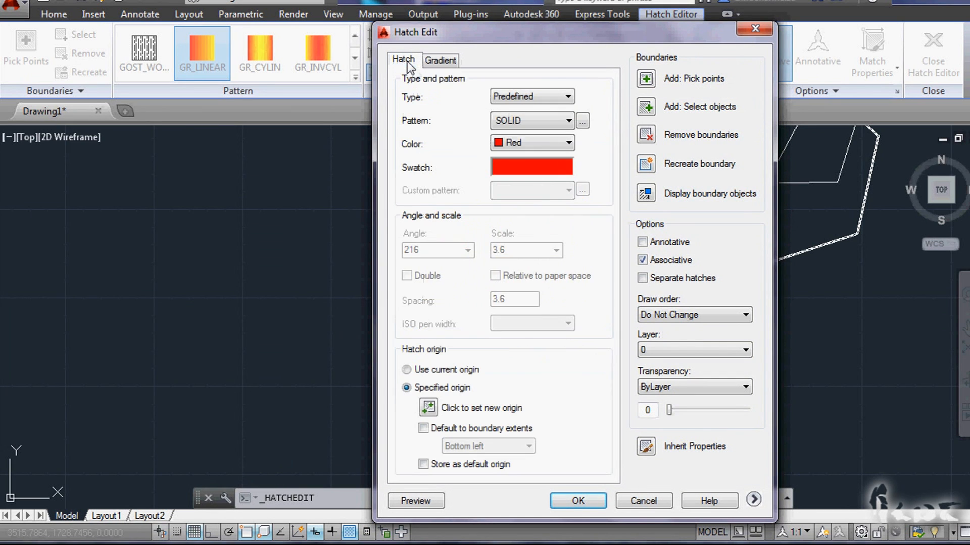
# - View the Hatch tab's pattern type, colour, angle, scale and origin settings
pyautogui.click(580, 121)
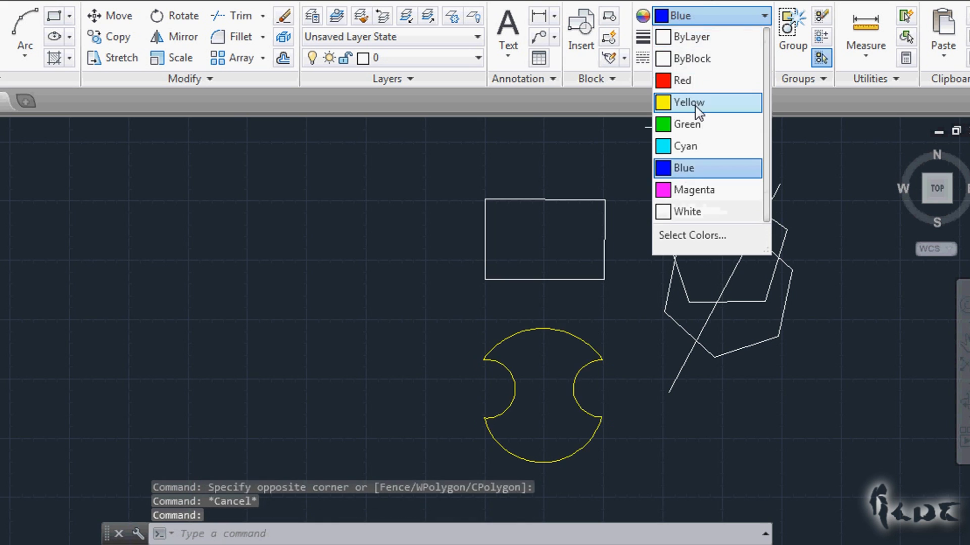
# - Set the selected shape's colour to Yellow in Properties, then reselect the notched round shape
pyautogui.click(687, 103)
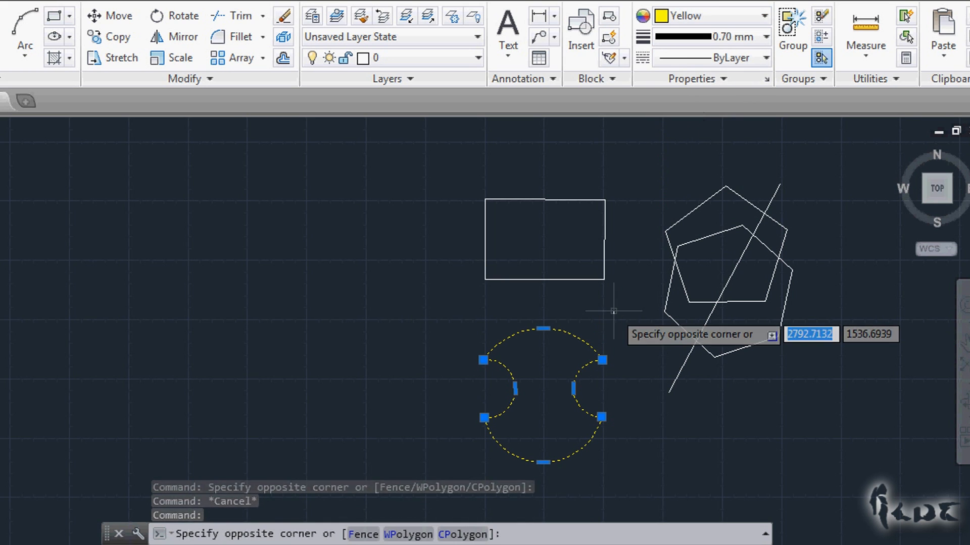
pyautogui.press('Escape')
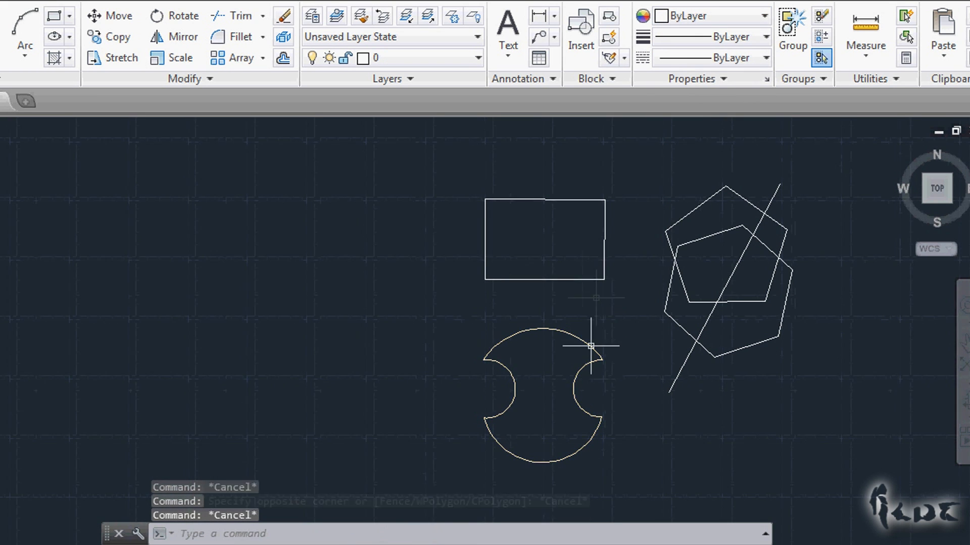
pyautogui.click(590, 347)
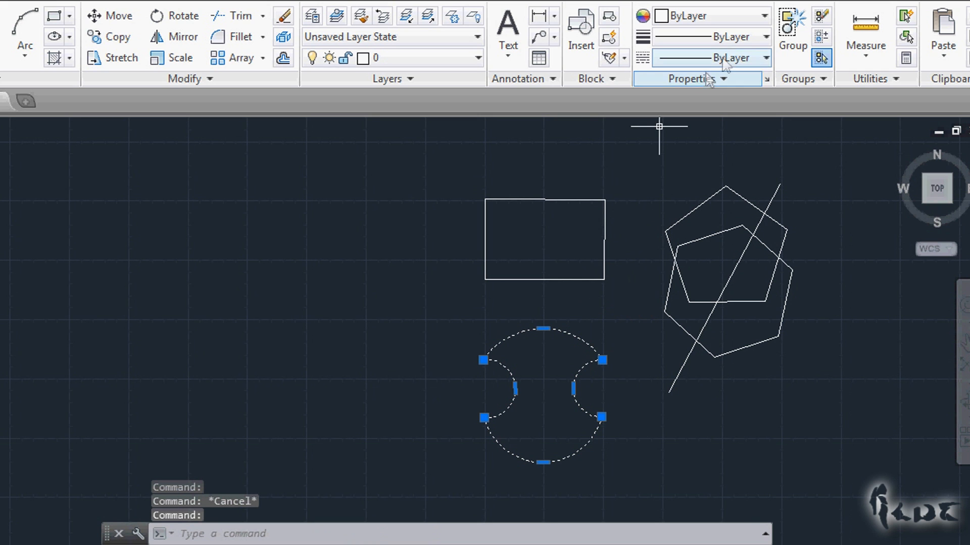
pyautogui.click(765, 58)
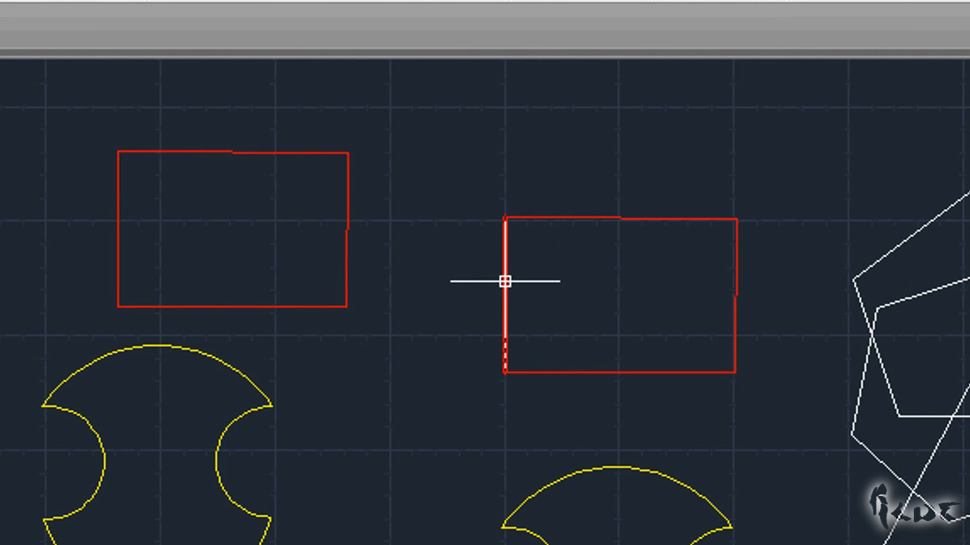
pyautogui.moveTo(322, 259)
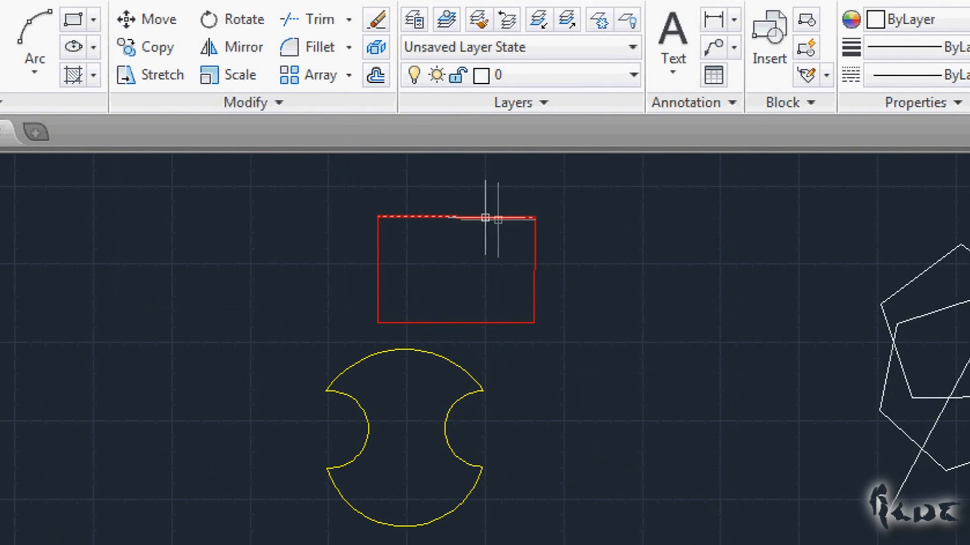
pyautogui.click(630, 75)
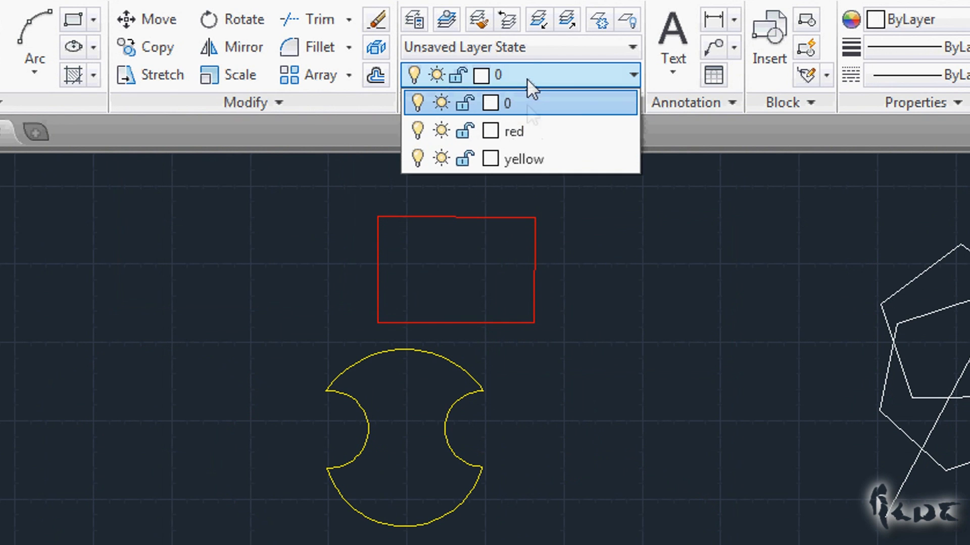
pyautogui.moveTo(430, 143)
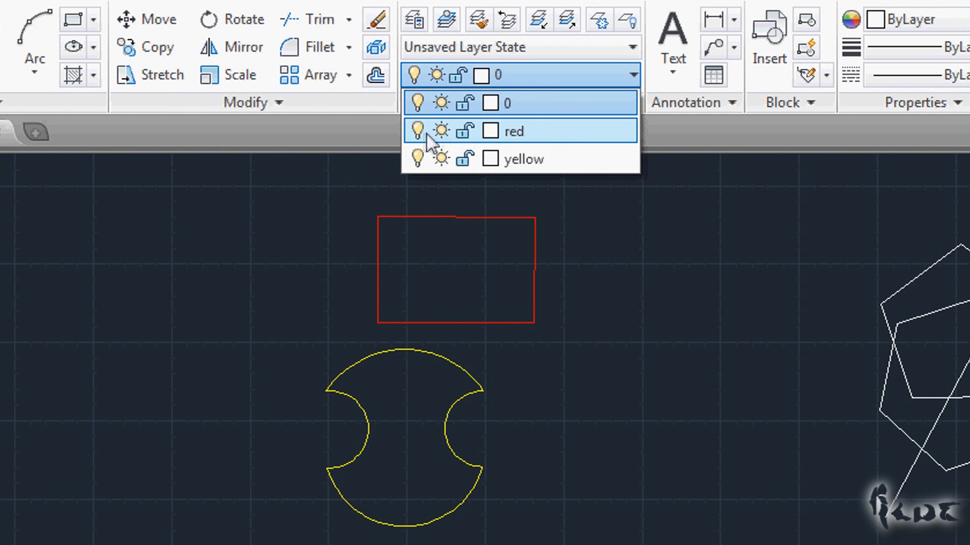
pyautogui.click(418, 130)
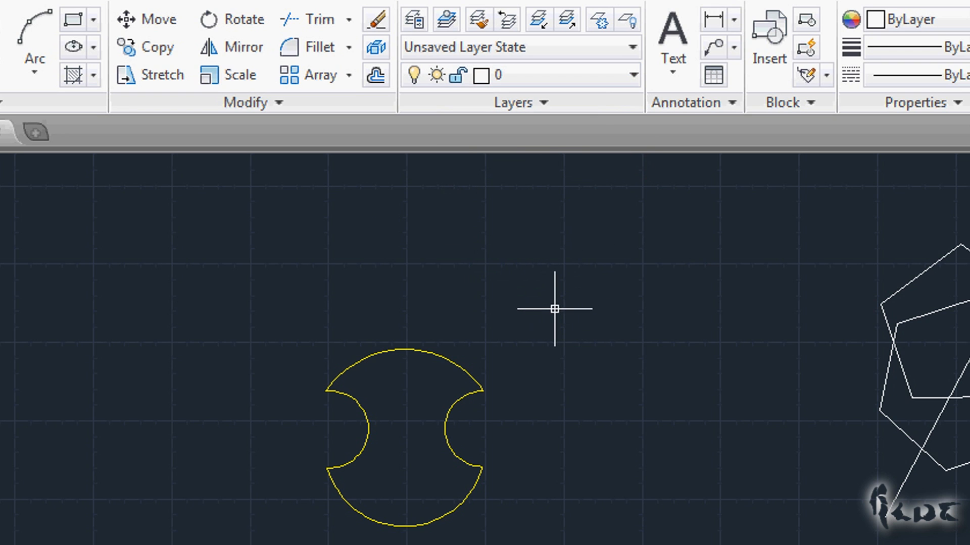
pyautogui.click(631, 75)
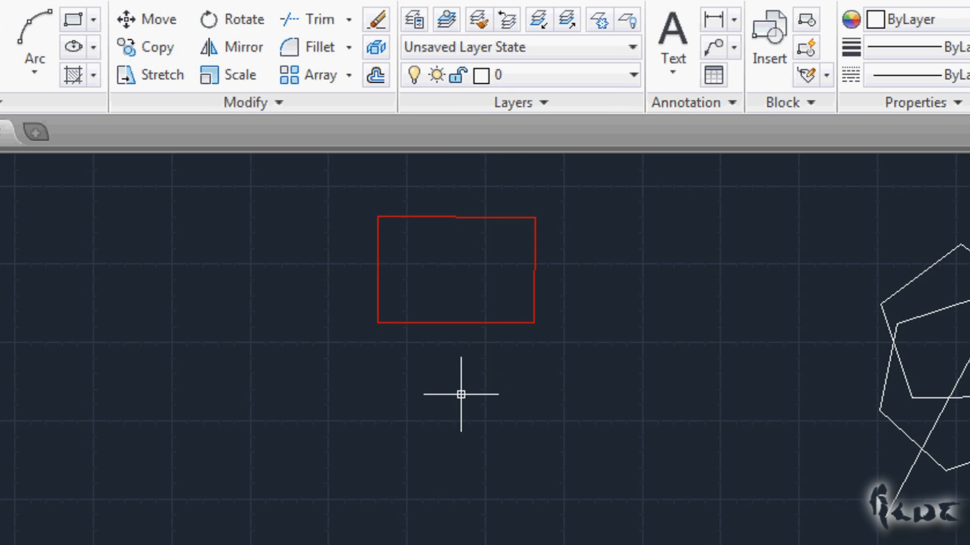
pyautogui.click(631, 74)
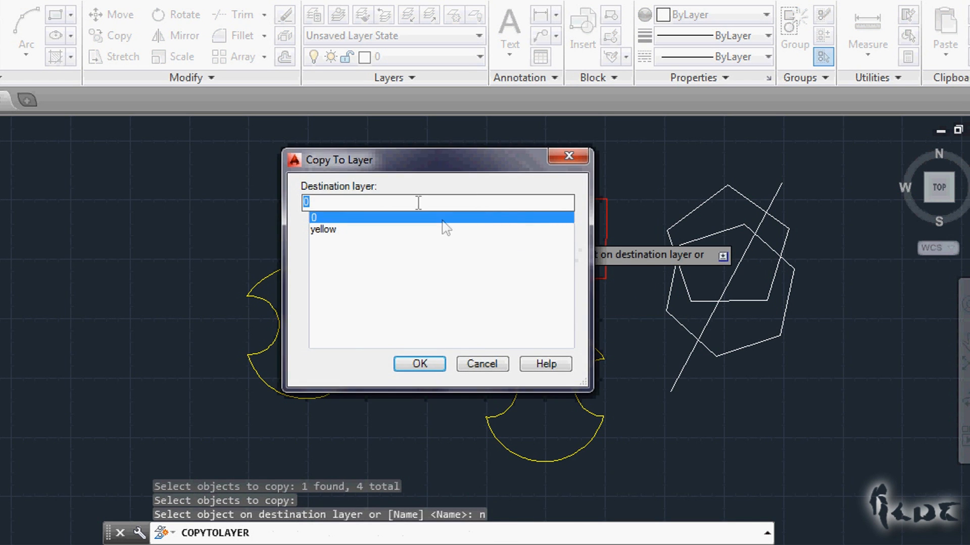
# - Copy the shapes to destination layer 'red', confirming creation of the new layer
pyautogui.write('red')
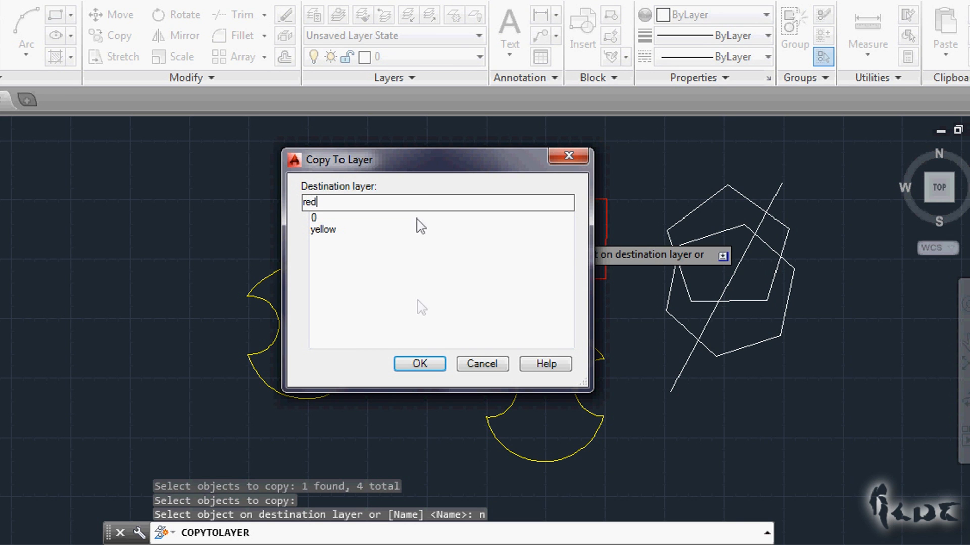
pyautogui.click(418, 363)
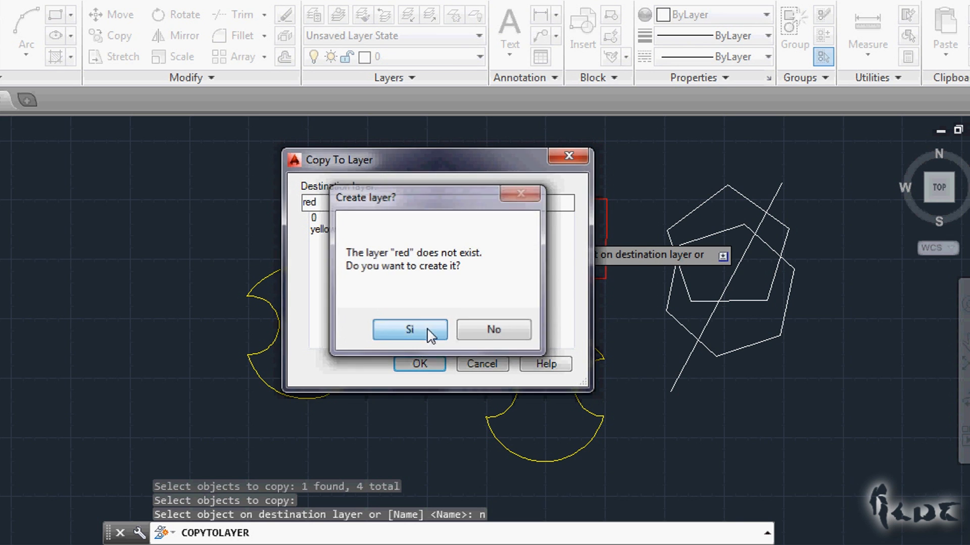
pyautogui.click(409, 329)
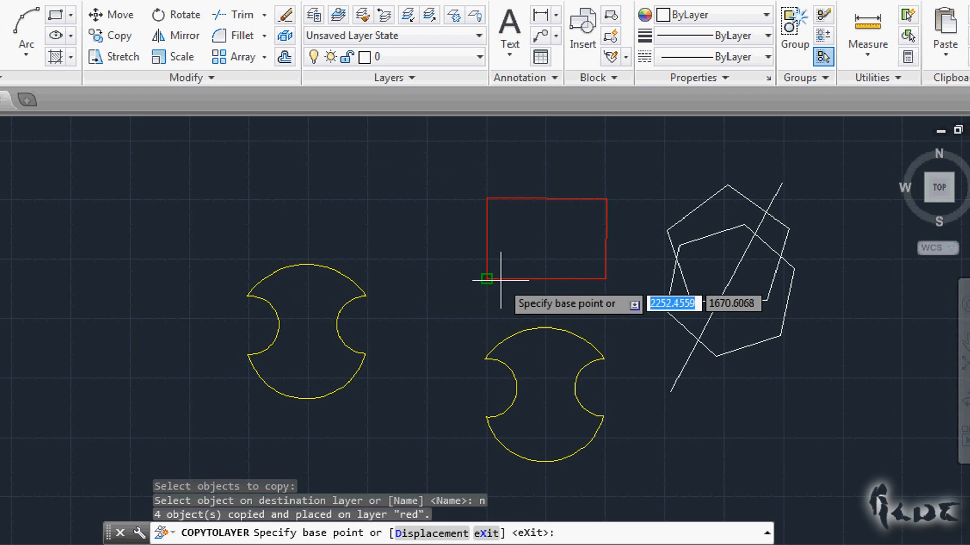
pyautogui.moveTo(420, 297)
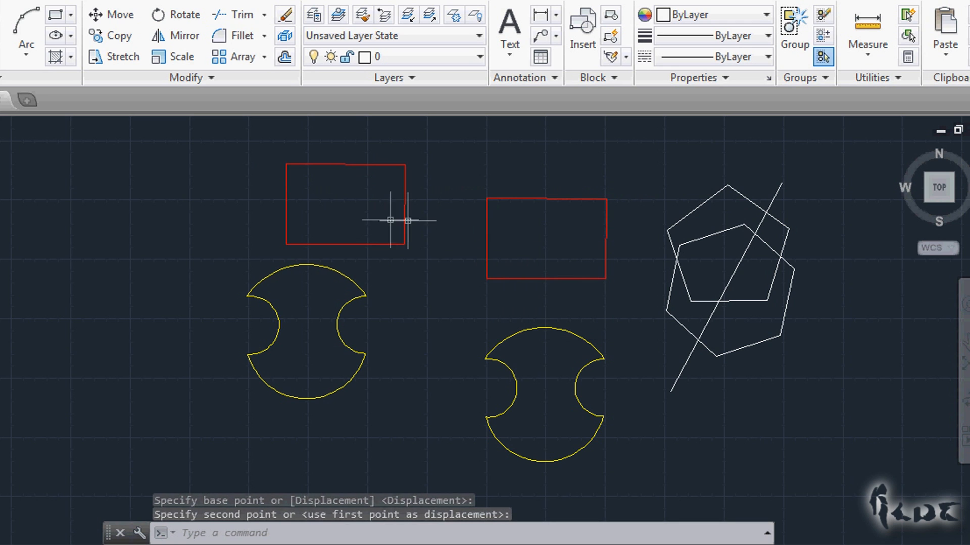
pyautogui.moveTo(404, 212)
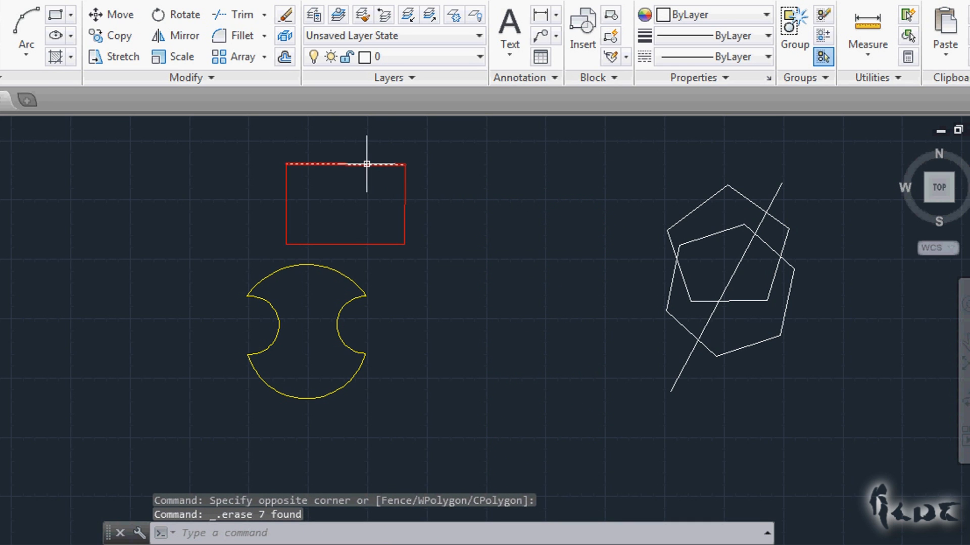
# - Erase the duplicate shapes and switch the notched shape to the red layer
pyautogui.click(478, 56)
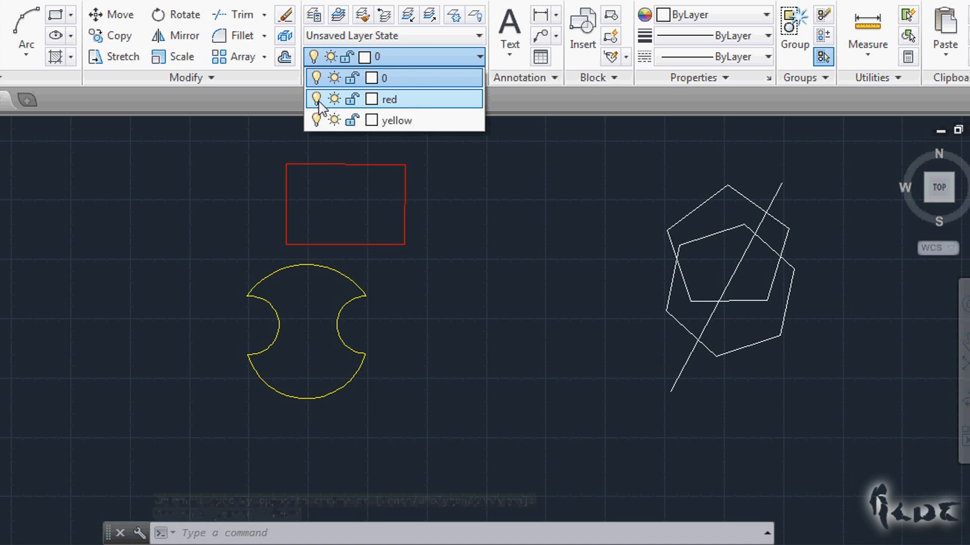
pyautogui.click(317, 99)
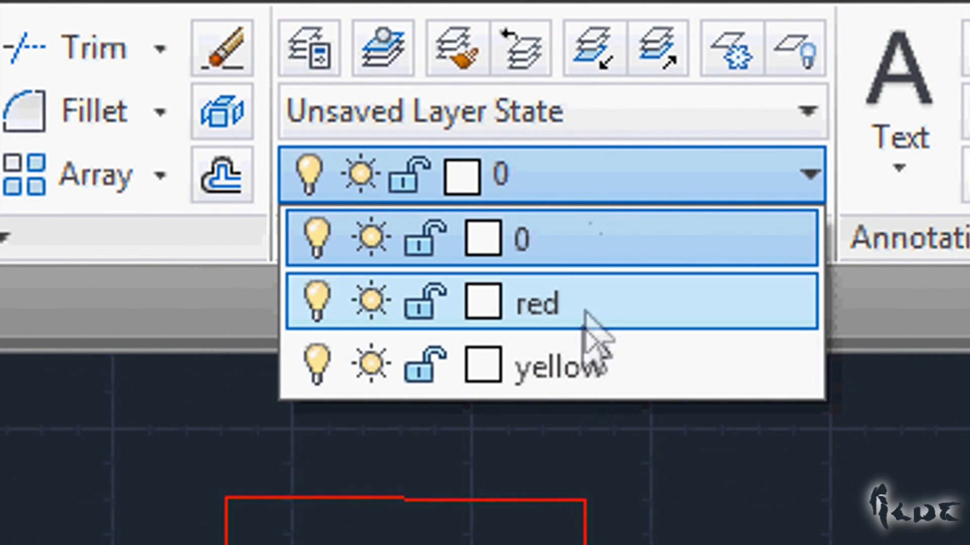
pyautogui.moveTo(594, 297)
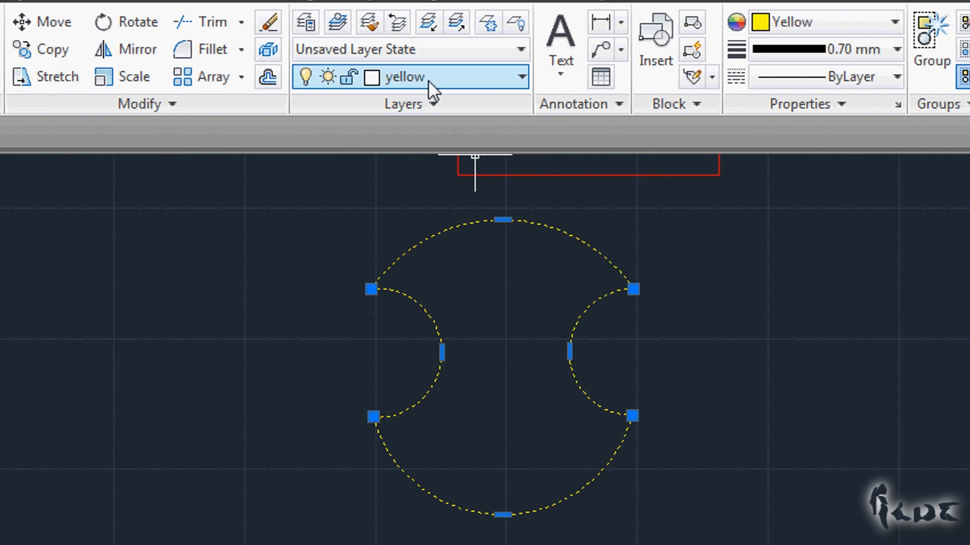
pyautogui.click(521, 77)
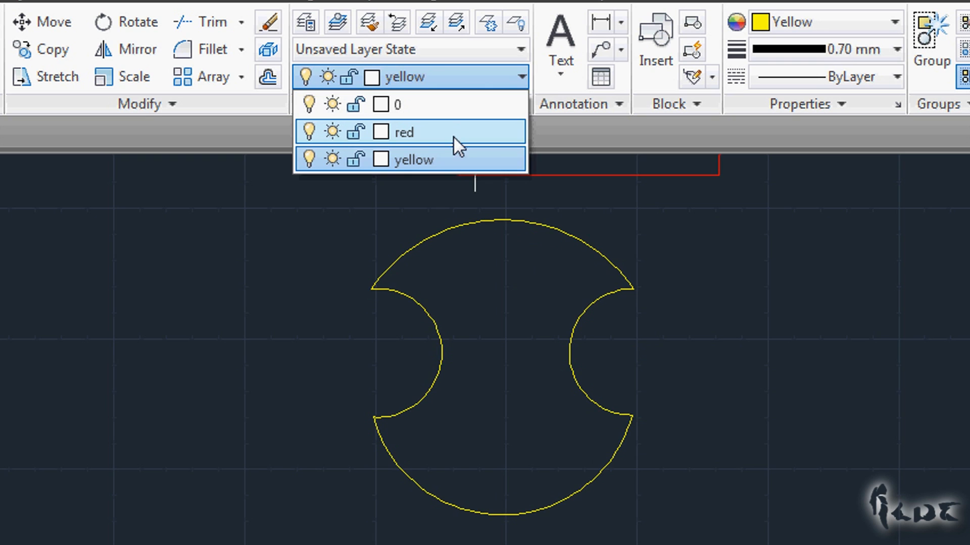
pyautogui.click(405, 131)
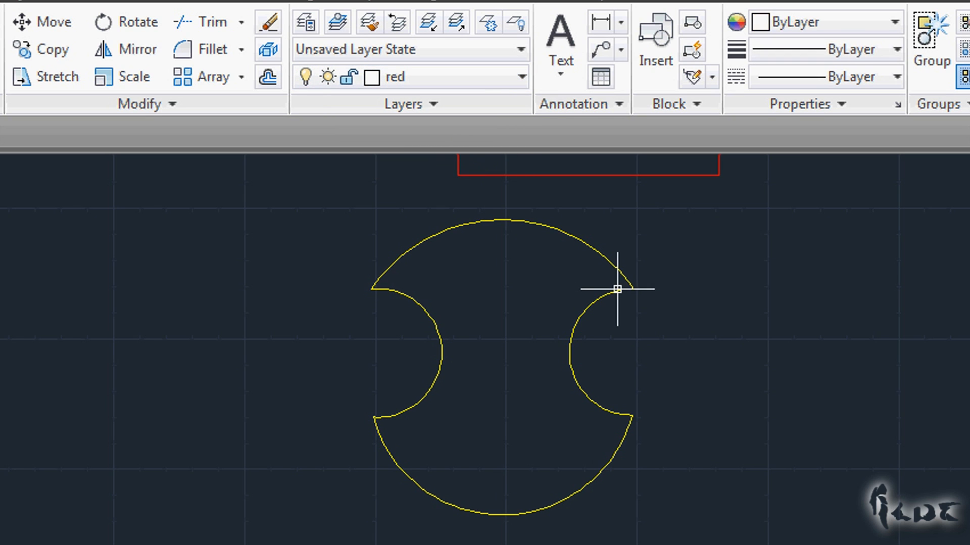
pyautogui.moveTo(612, 294)
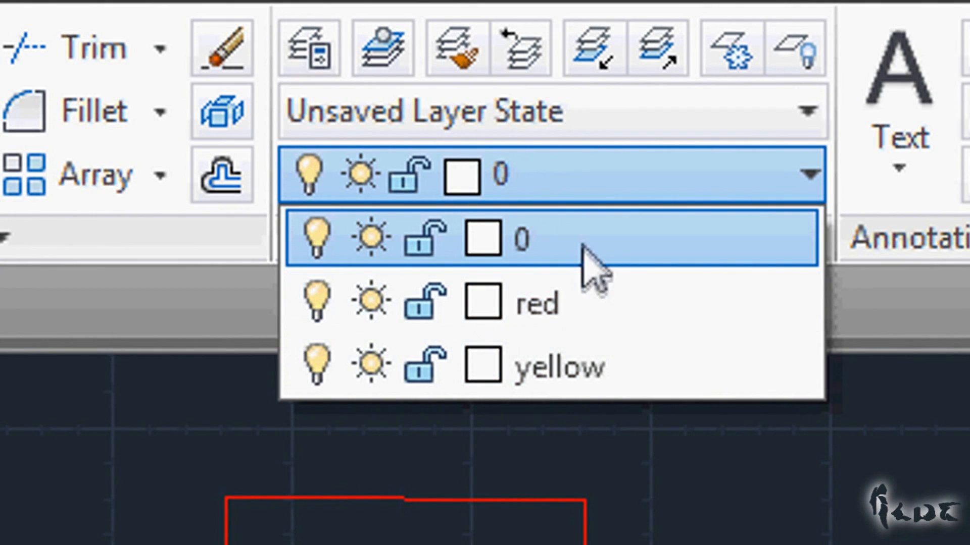
pyautogui.moveTo(597, 294)
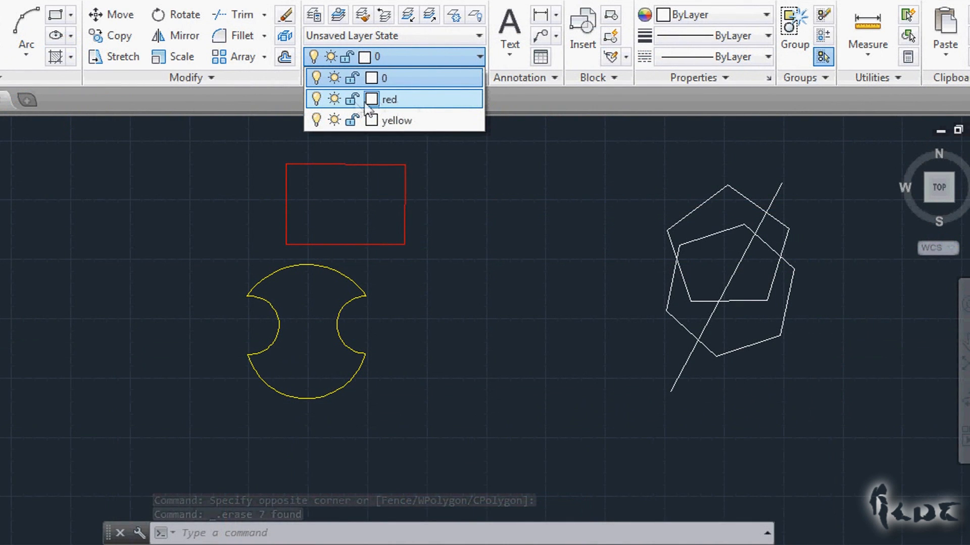
pyautogui.moveTo(316, 101)
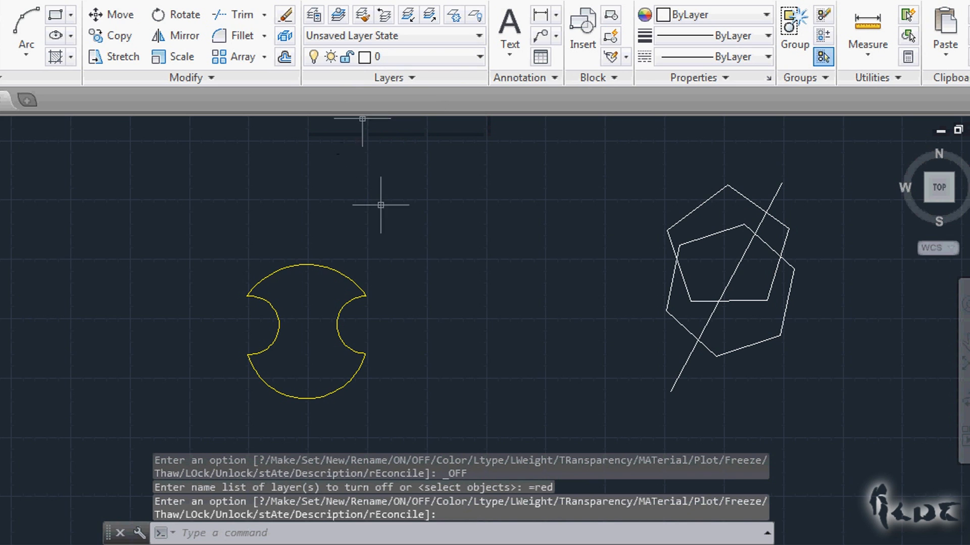
pyautogui.moveTo(440, 228)
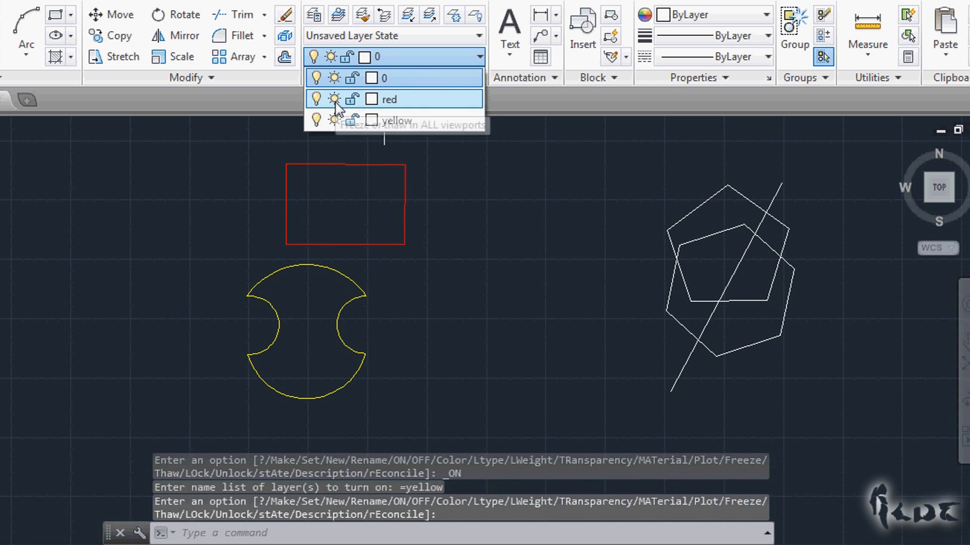
pyautogui.moveTo(354, 99)
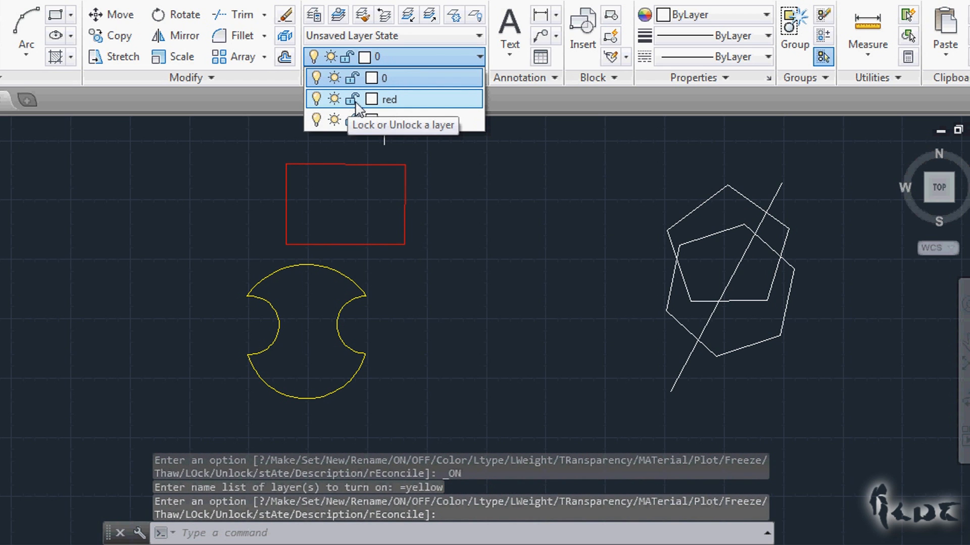
# - Unlock the red layer and lock the yellow layer, then clear the selection
pyautogui.click(352, 99)
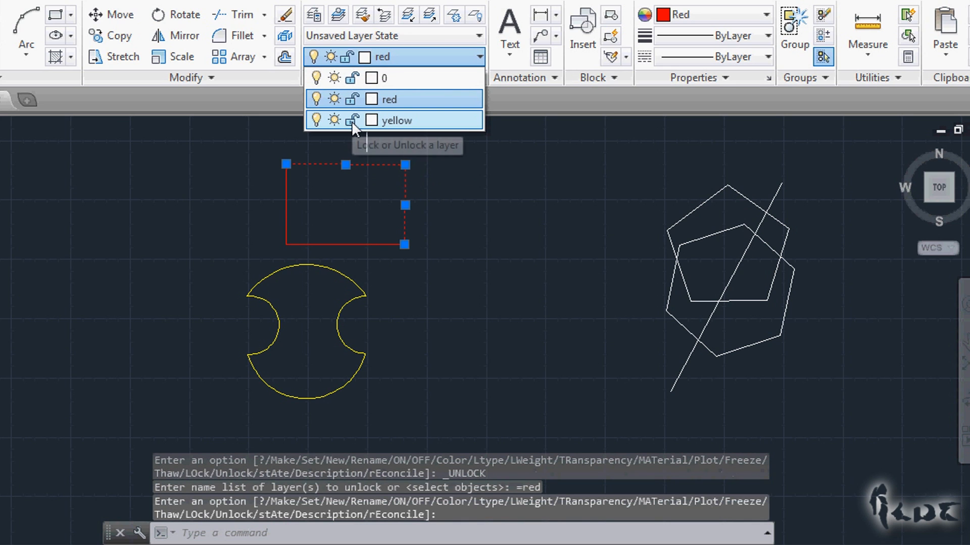
pyautogui.click(350, 120)
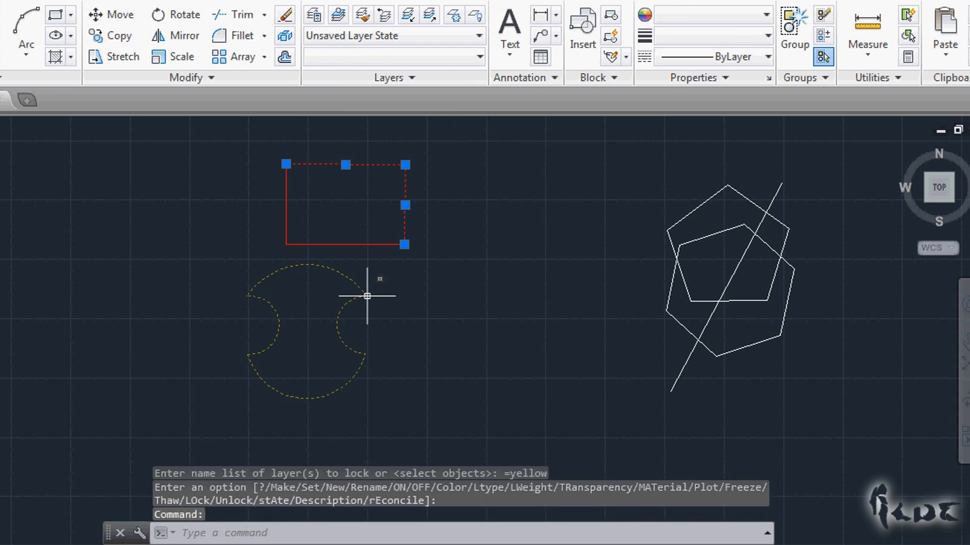
pyautogui.press('Escape')
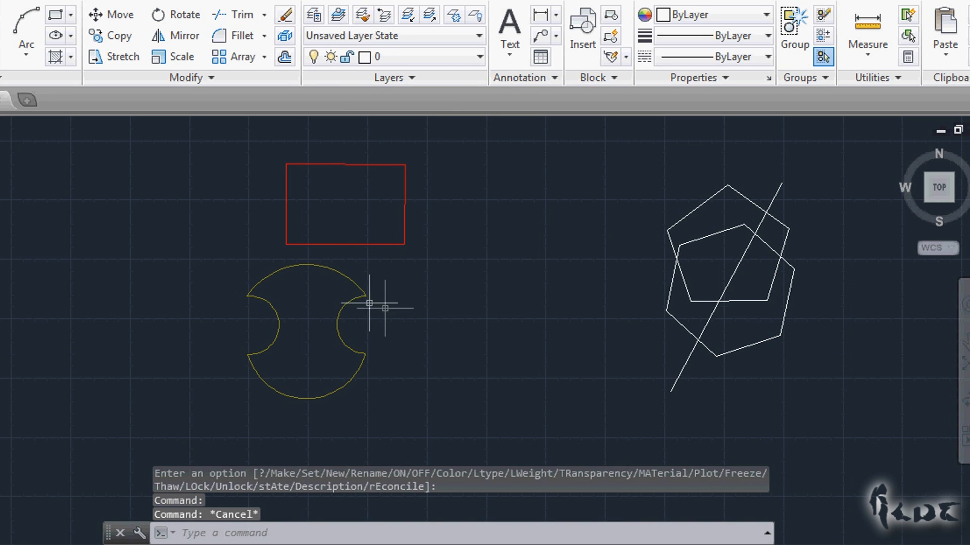